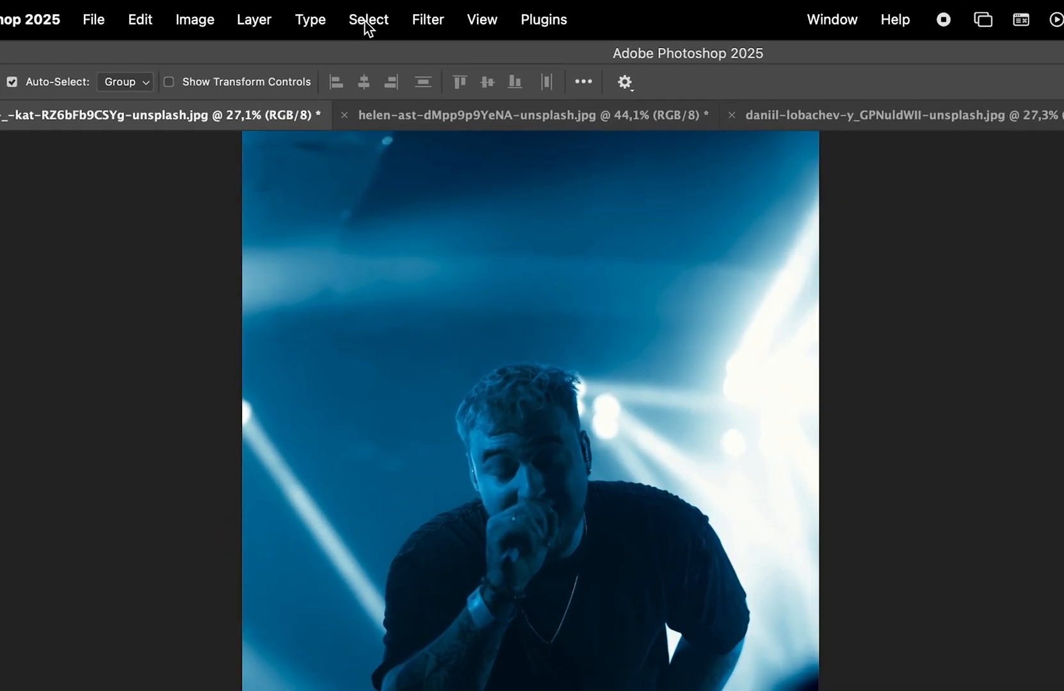
Select the concert photo's highlights via Color Range with Range lowered to 92
left_click(367, 19)
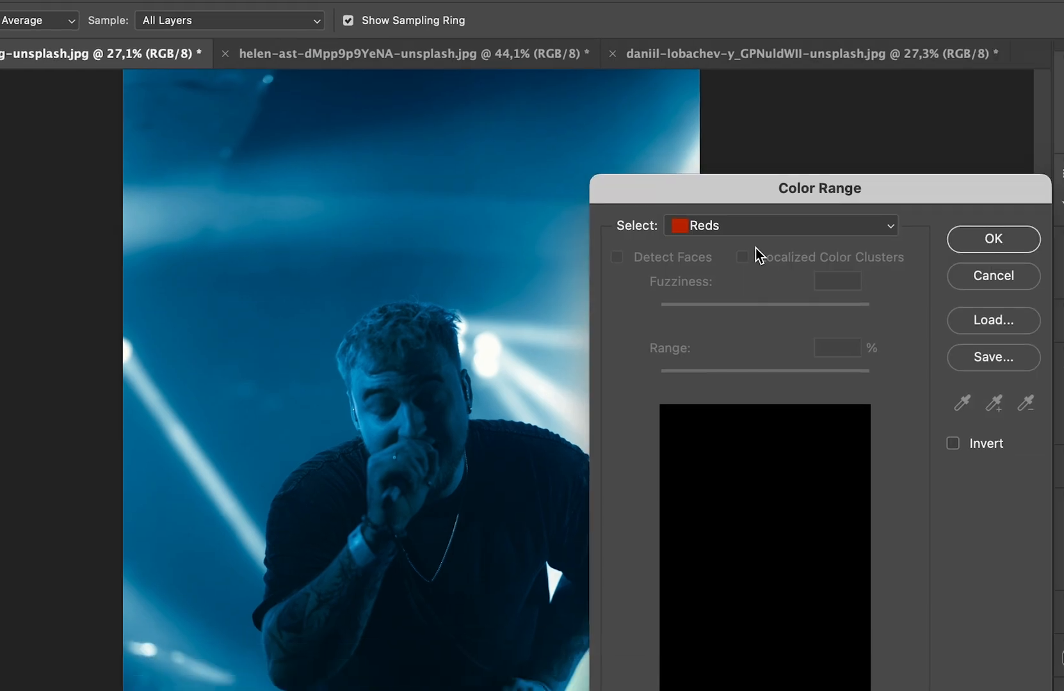
left_click(779, 225)
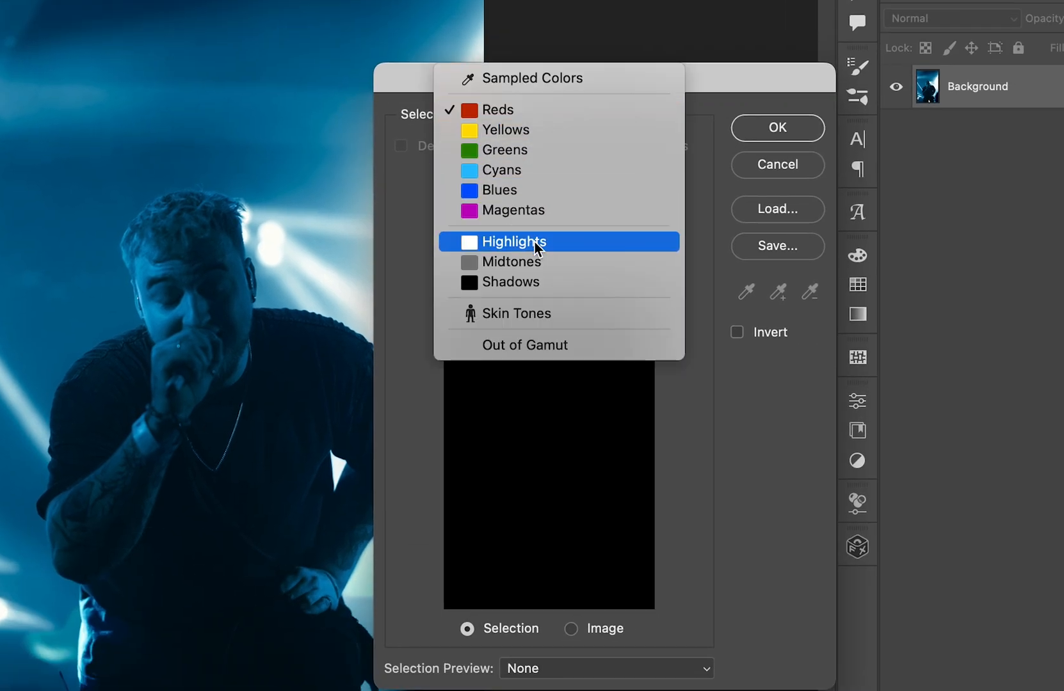
left_click(518, 242)
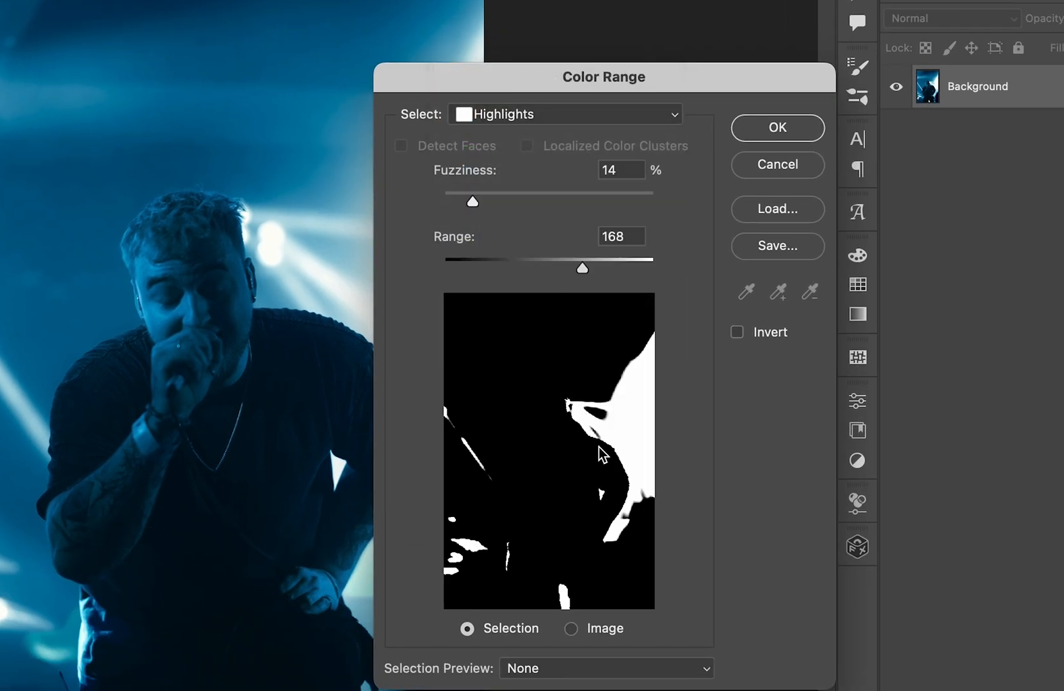
left_click_drag(581, 269, 553, 269)
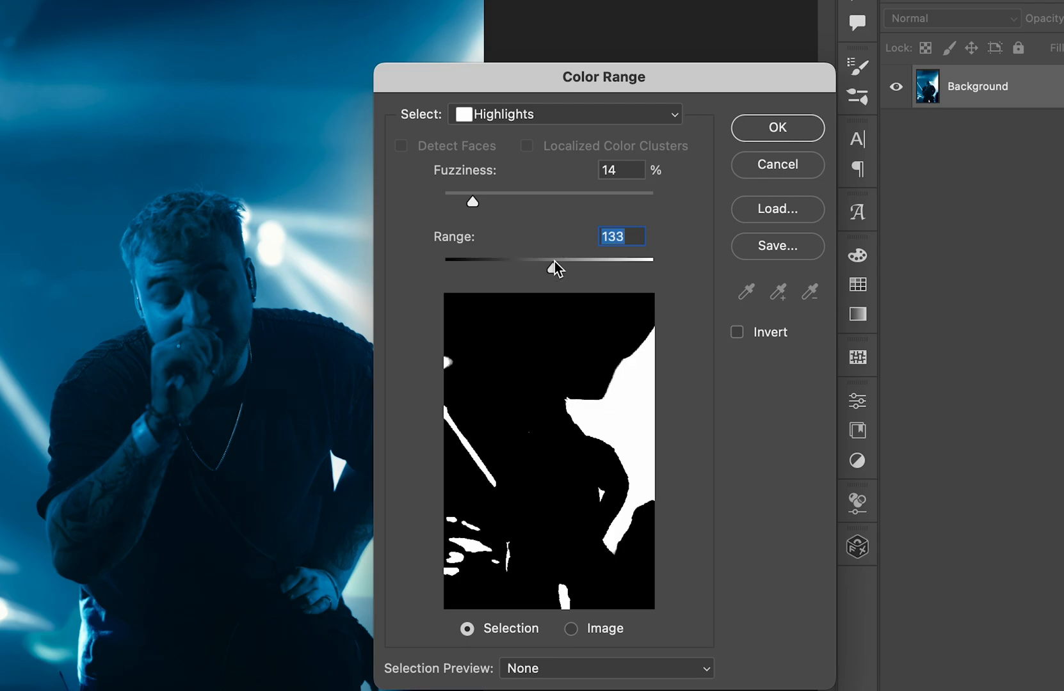
left_click_drag(556, 260, 590, 284)
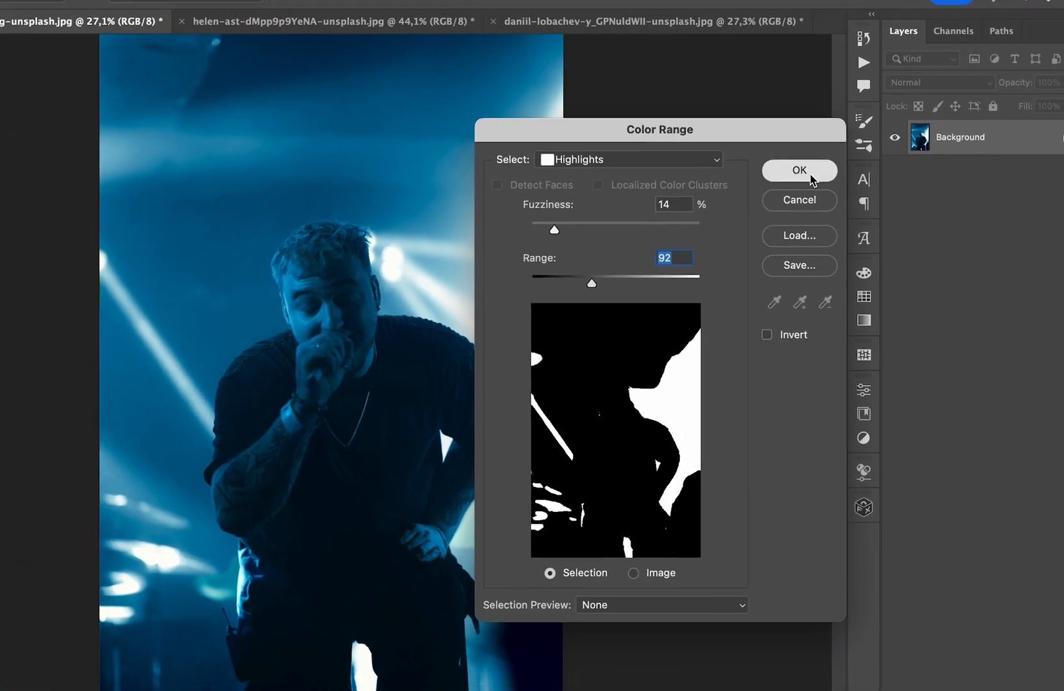
left_click(799, 170)
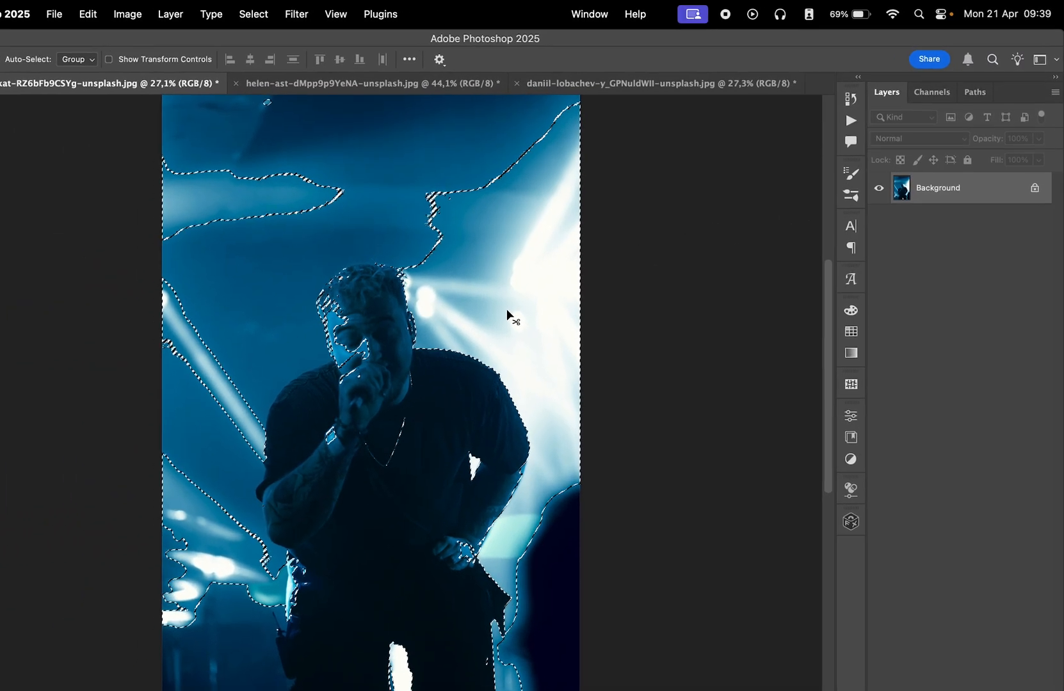
Copy the selected highlights to new layers with Cmd+J and make Layer 1 active
key("cmd+j")
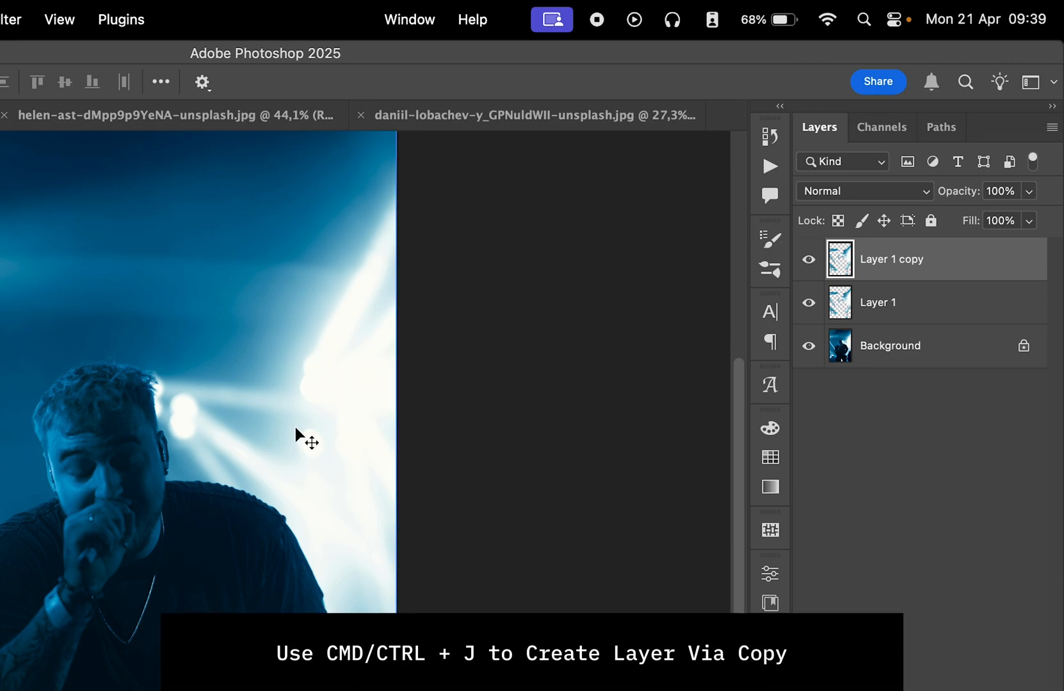
left_click(879, 302)
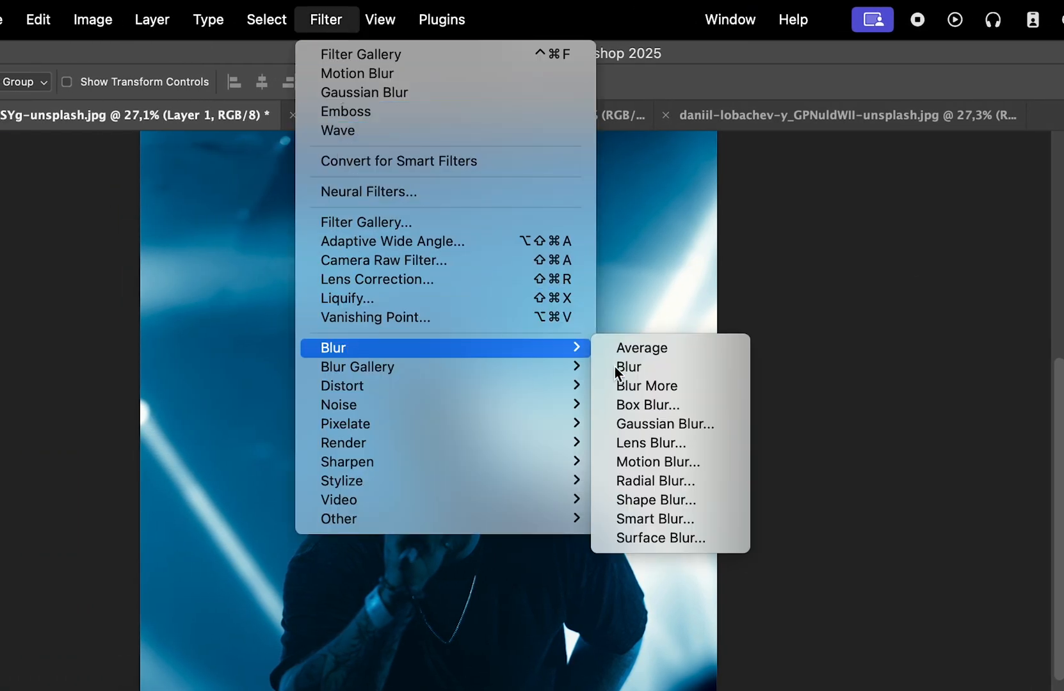
Apply Motion Blur to Layer 1 at 45° with Distance around 900 pixels
left_click(658, 462)
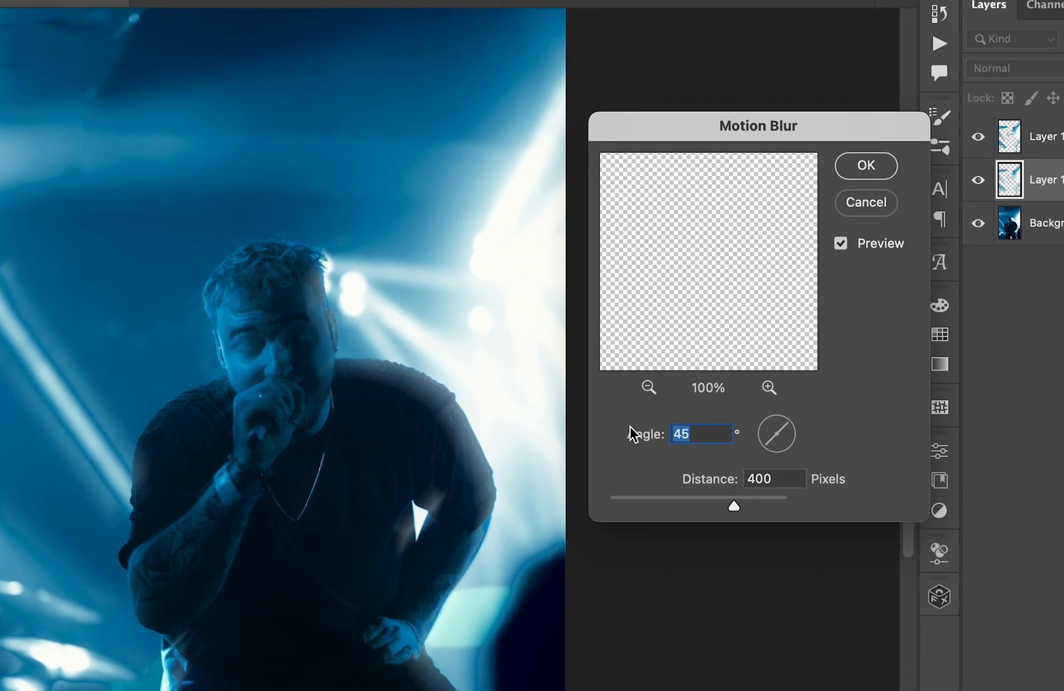
left_click_drag(733, 507, 704, 486)
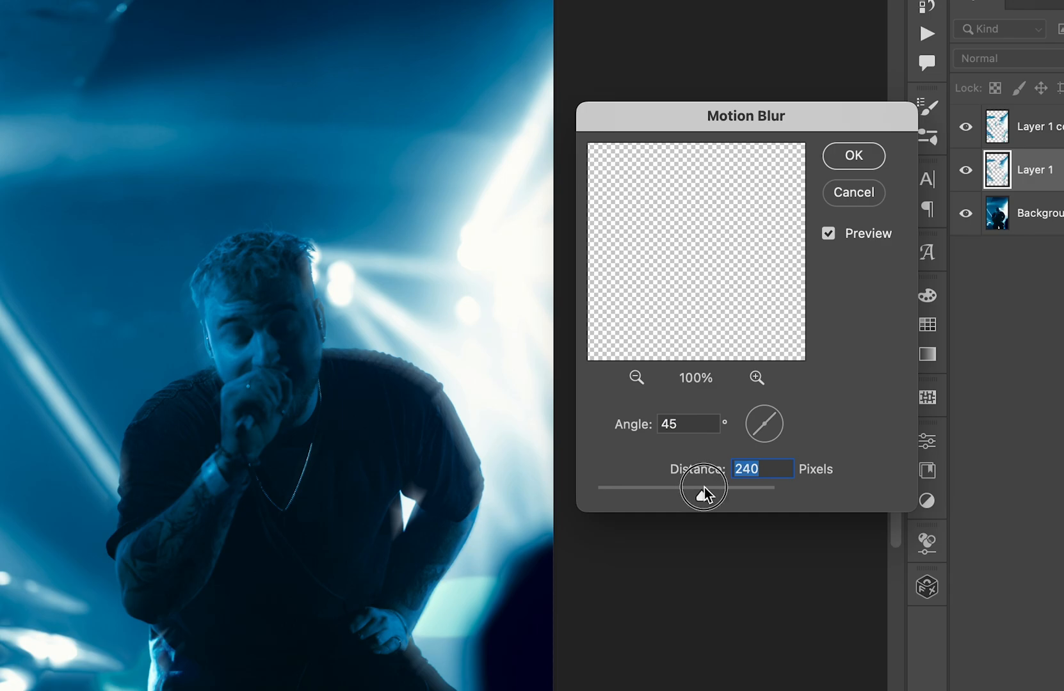
left_click_drag(704, 487, 735, 487)
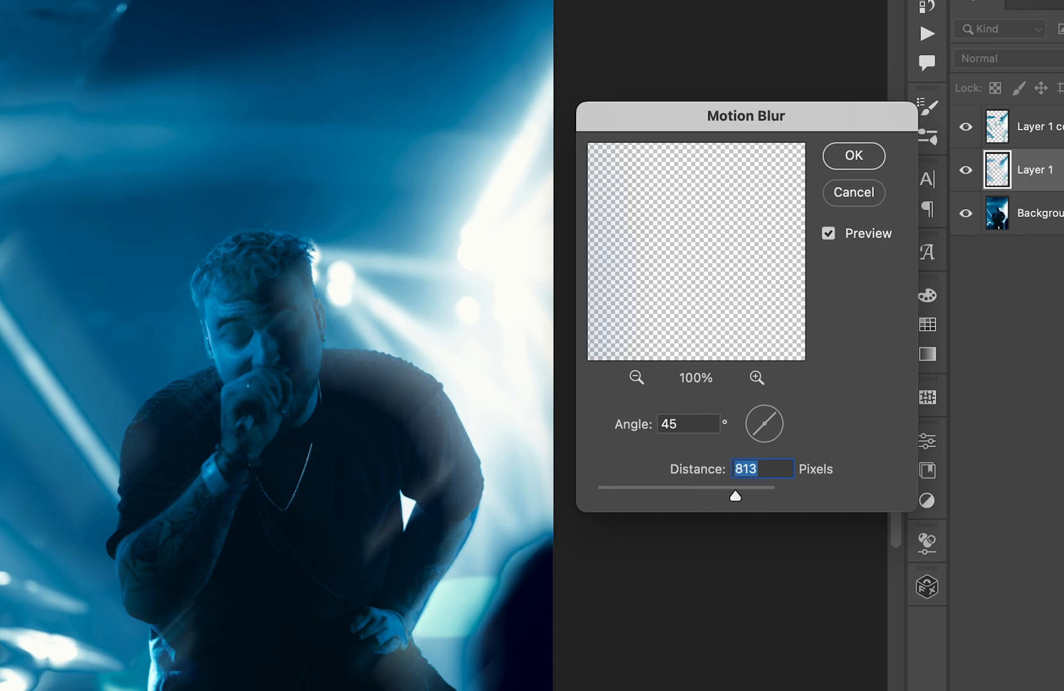
left_click_drag(735, 495, 740, 495)
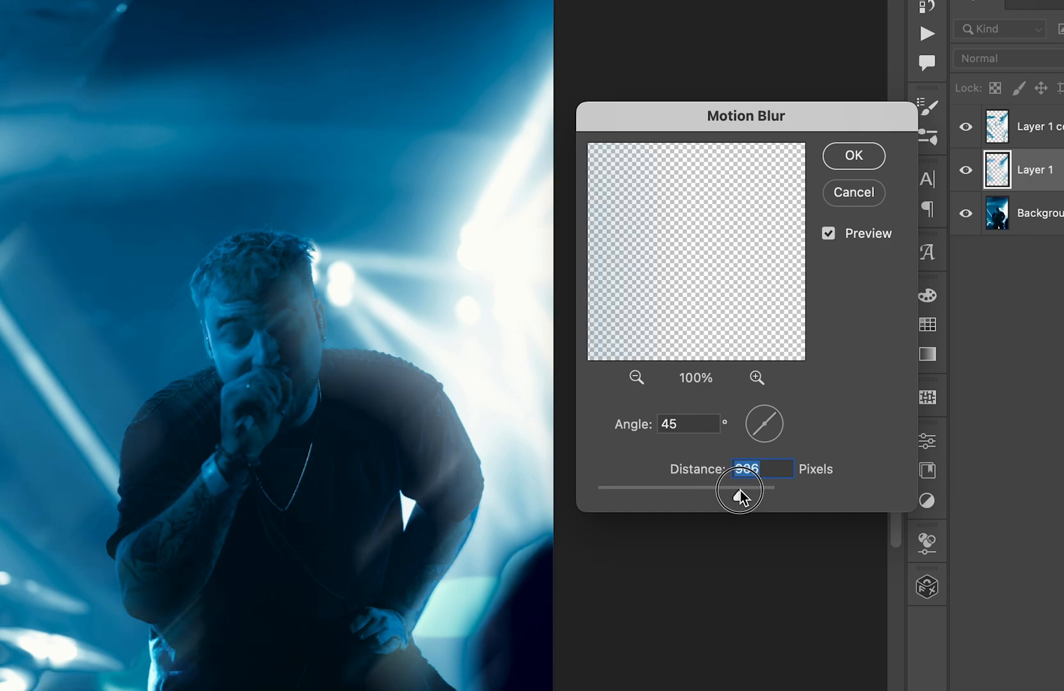
left_click(853, 155)
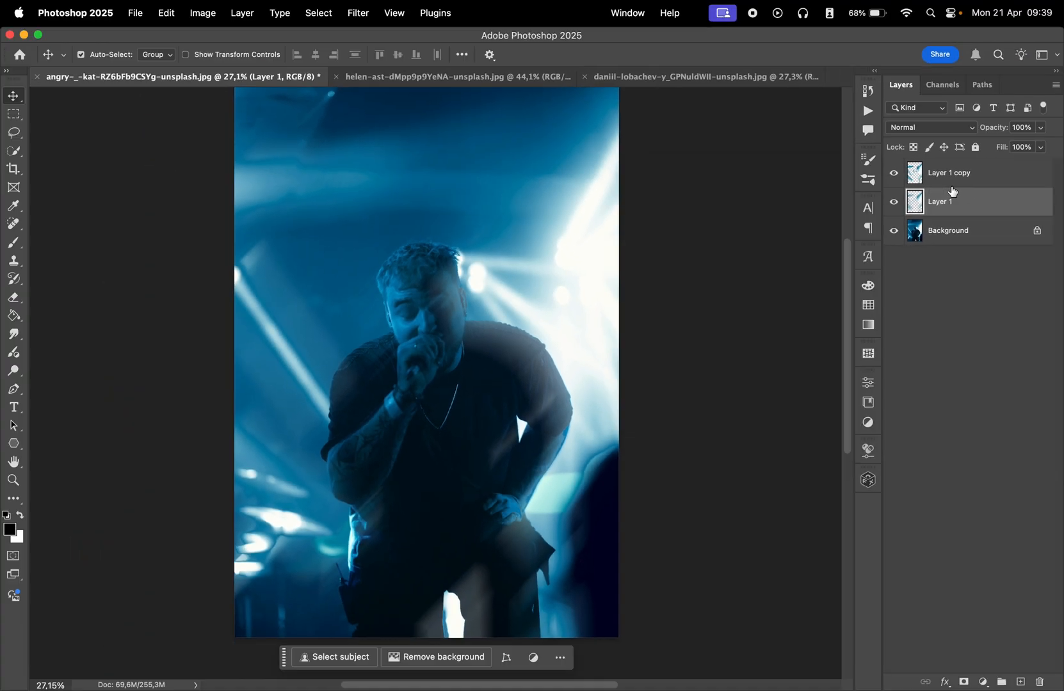
Apply Motion Blur at -45° to Layer 1 copy, then move to the bokeh portrait document
left_click(950, 173)
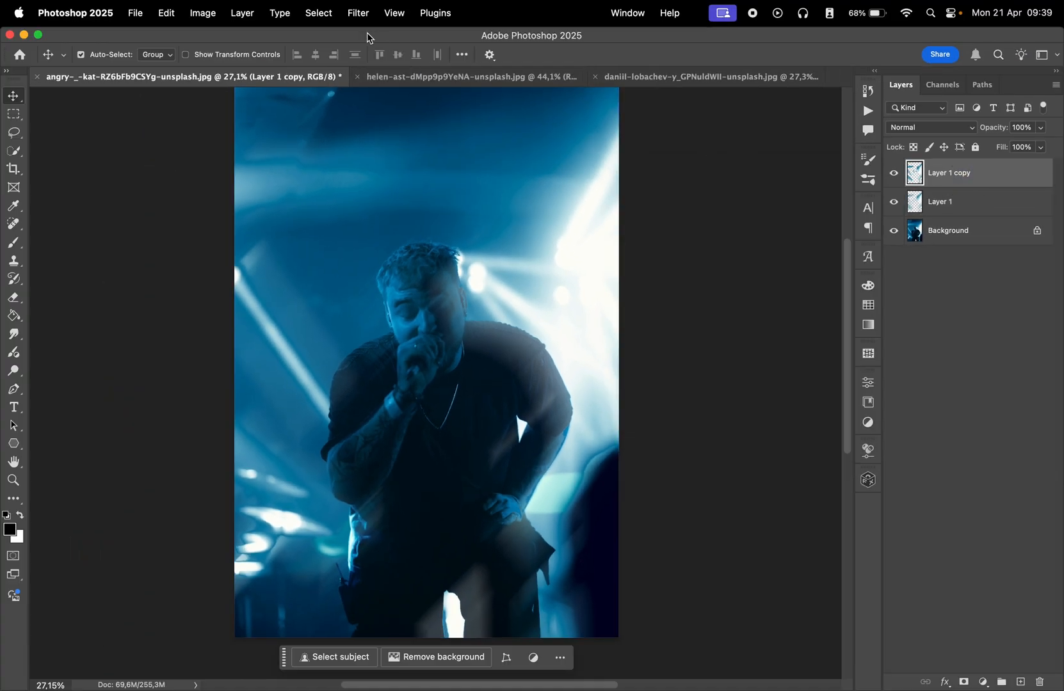
left_click(357, 13)
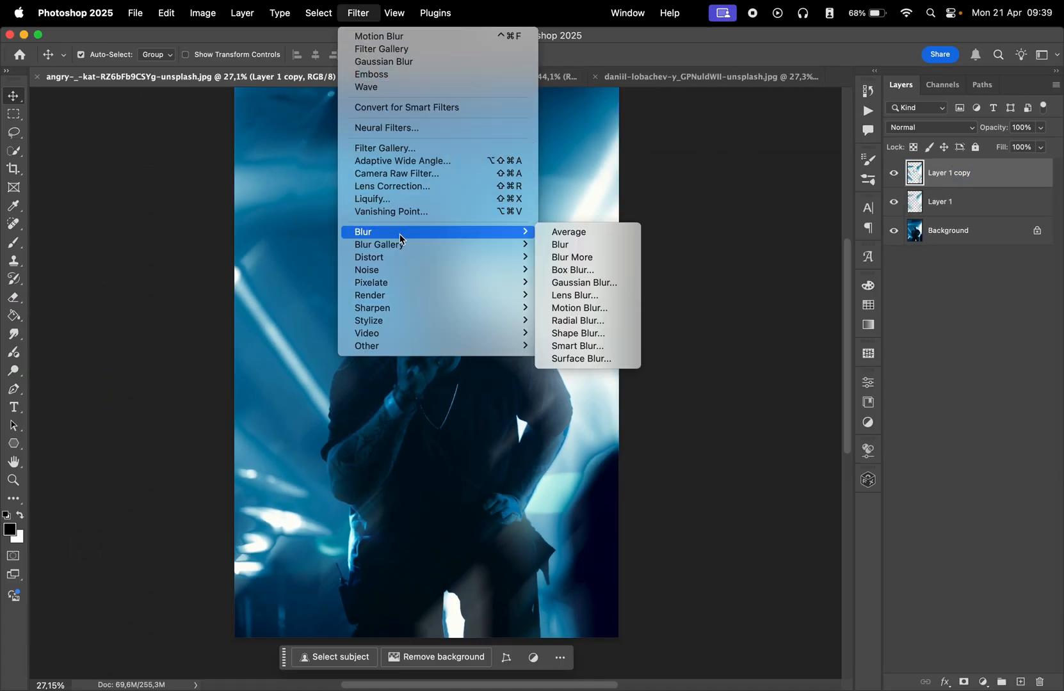
left_click(580, 308)
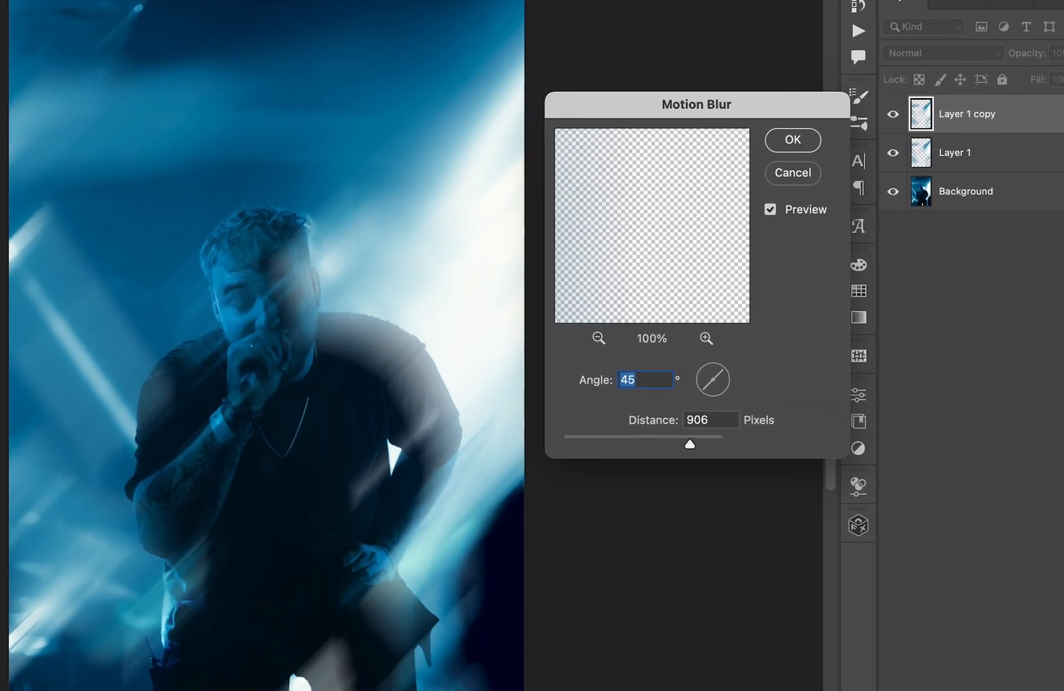
type("-45")
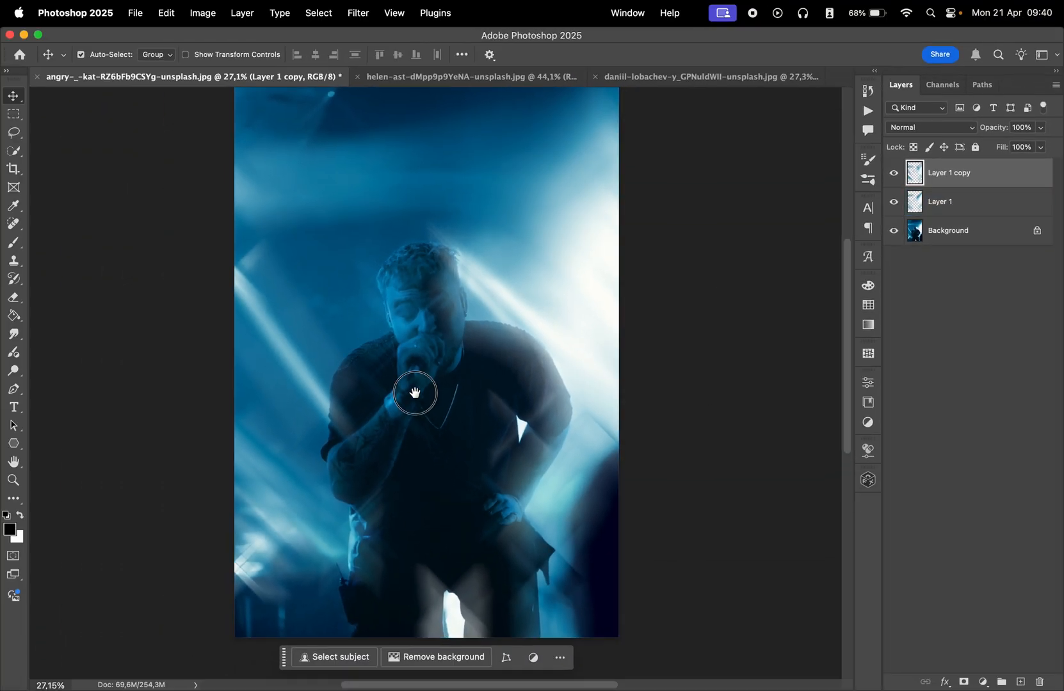
left_click(692, 76)
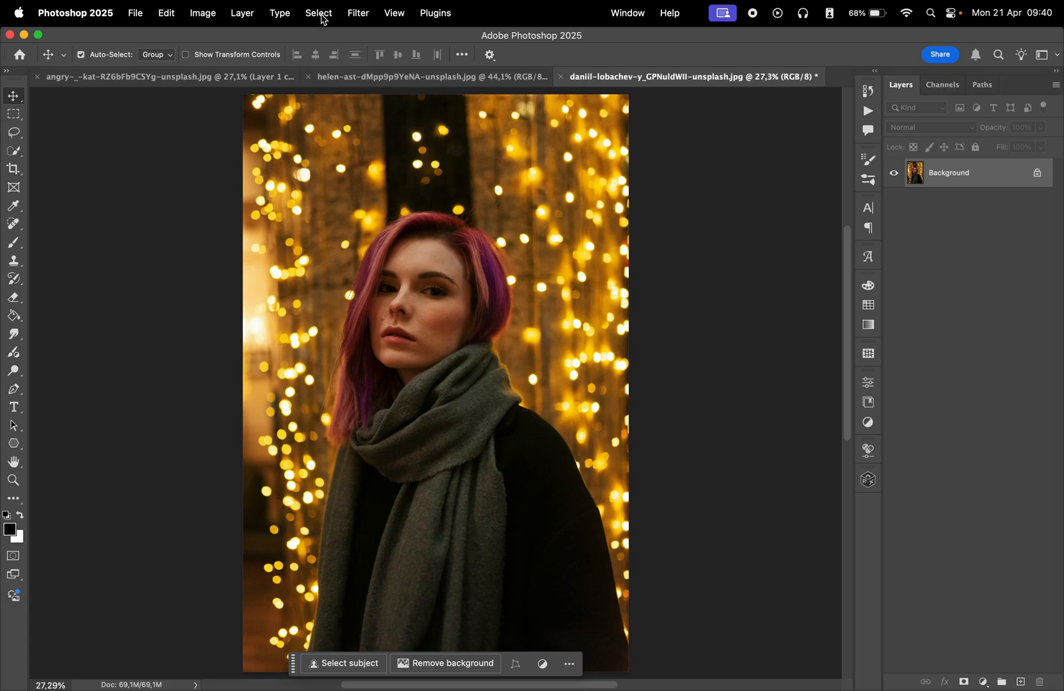
mouse_move(342, 154)
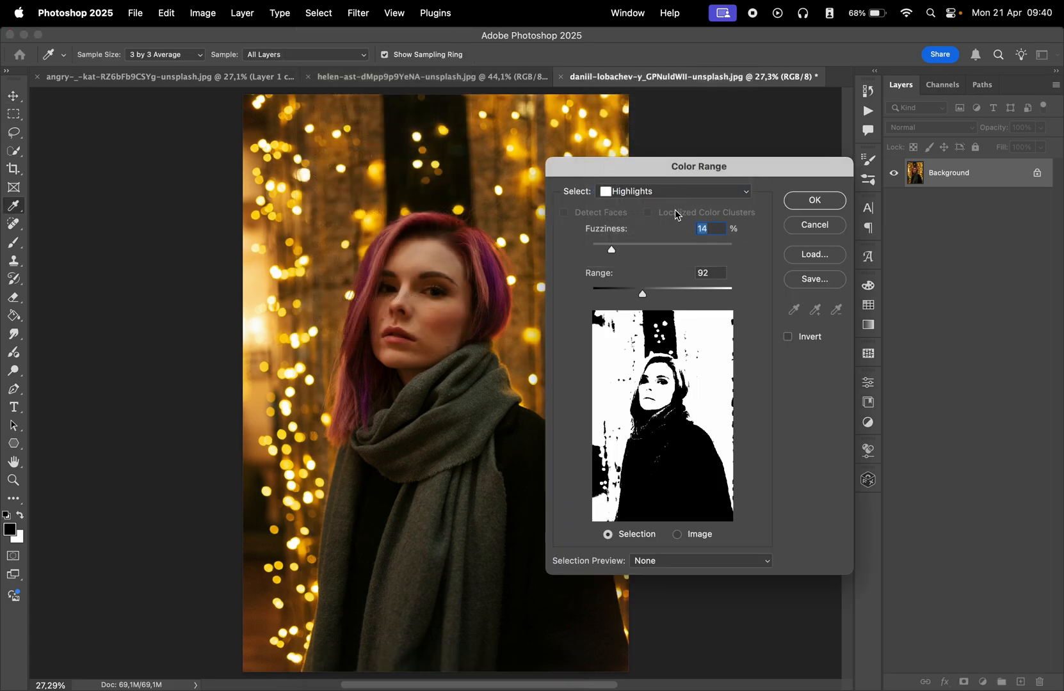
Select the portrait's bokeh lights via Color Range Highlights with Range raised to 212
left_click_drag(640, 294, 672, 293)
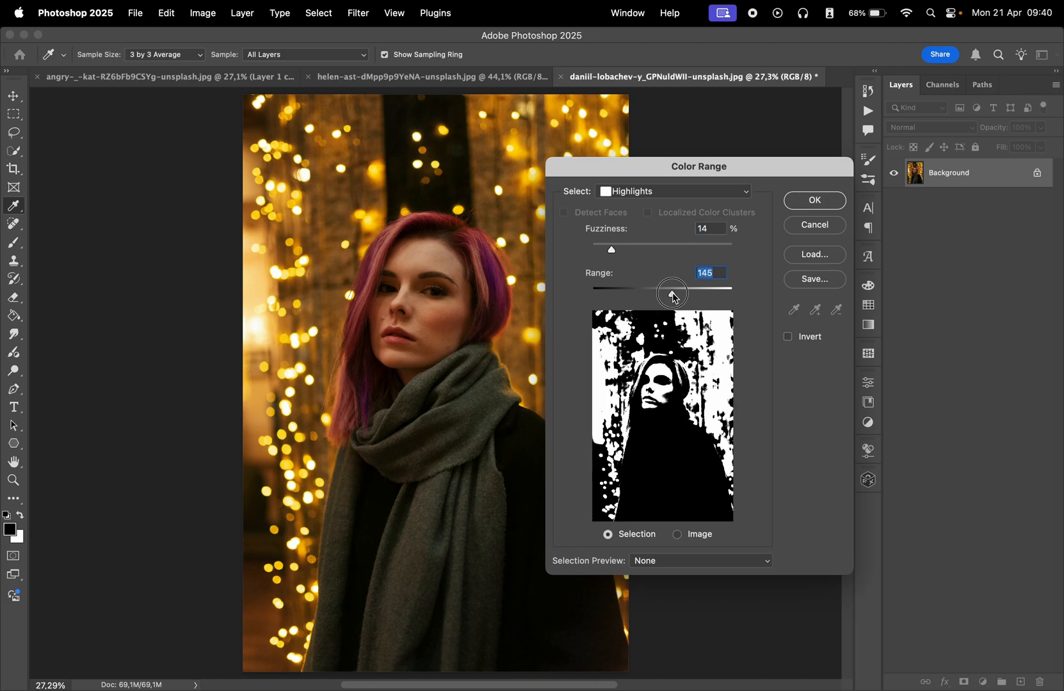
left_click_drag(672, 292, 694, 292)
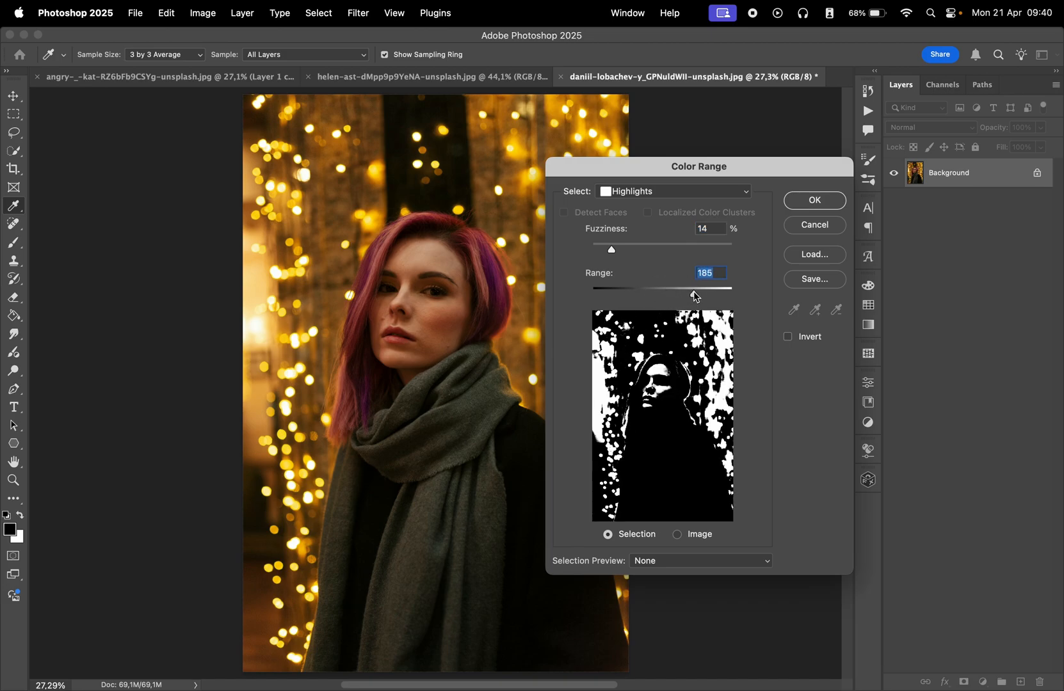
left_click_drag(694, 294, 708, 294)
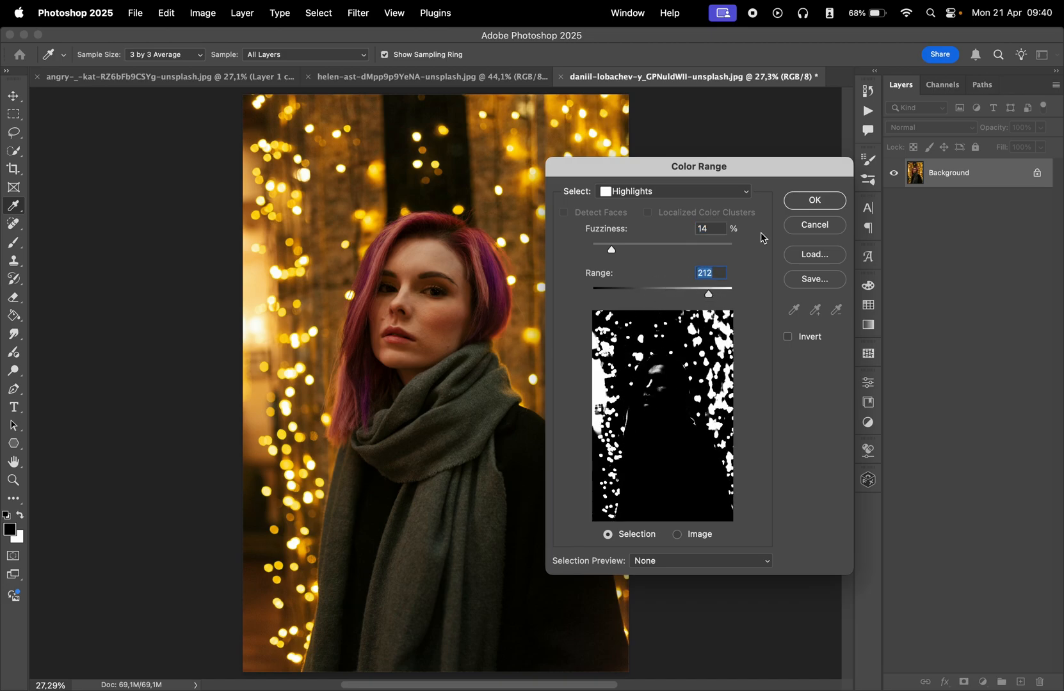
left_click(813, 200)
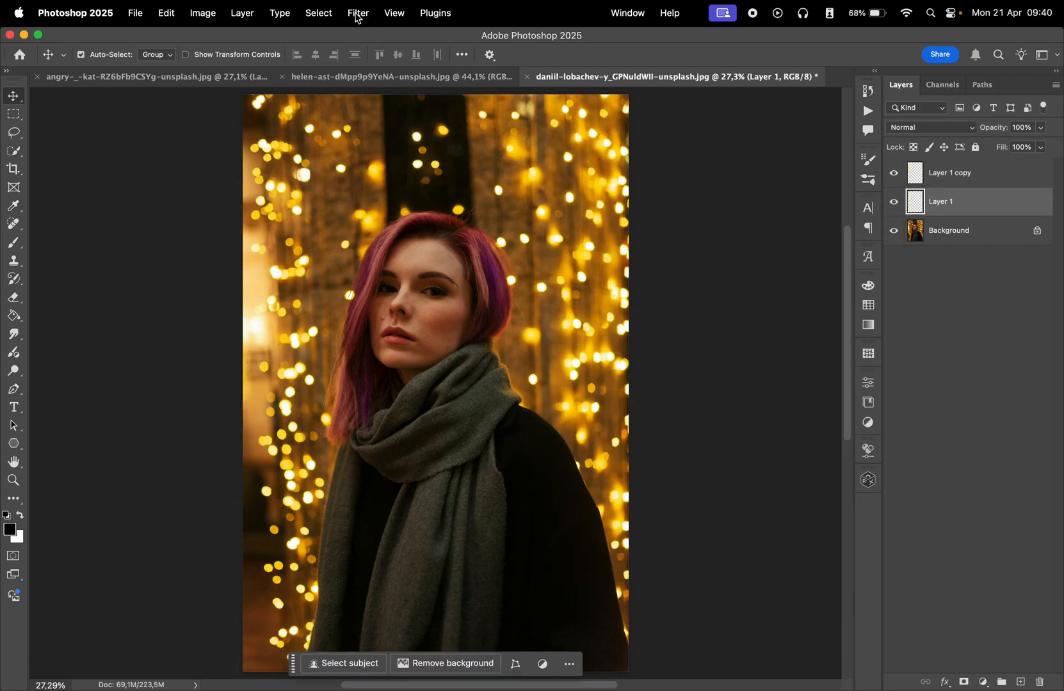
Apply Motion Blur at -45° to Layer 1 and adjust its Distance
left_click(357, 13)
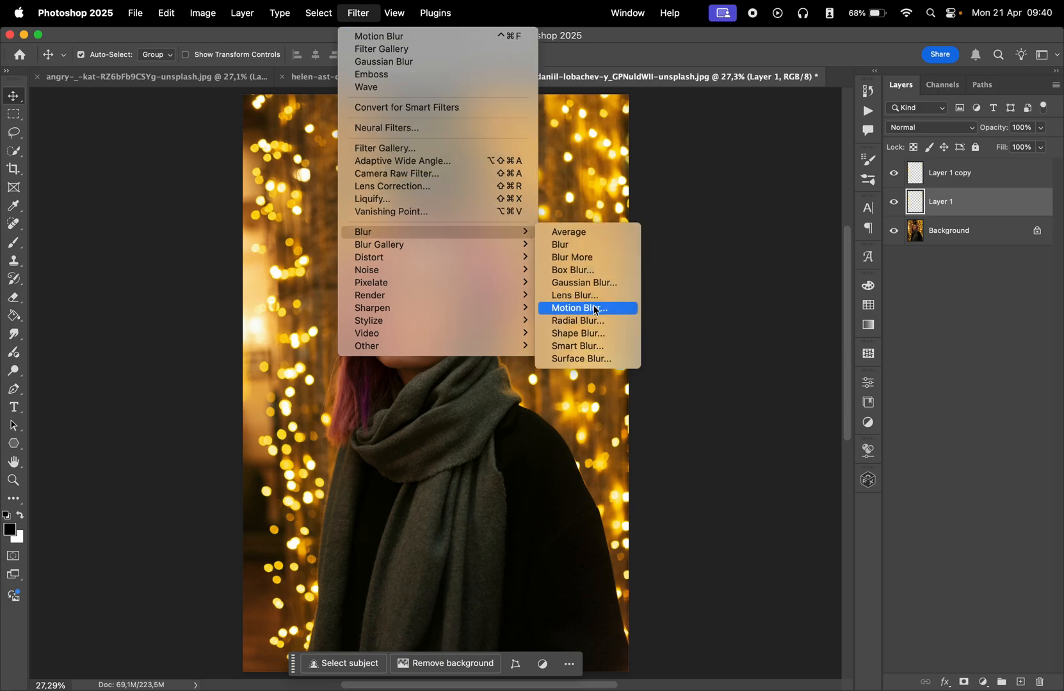
left_click(579, 308)
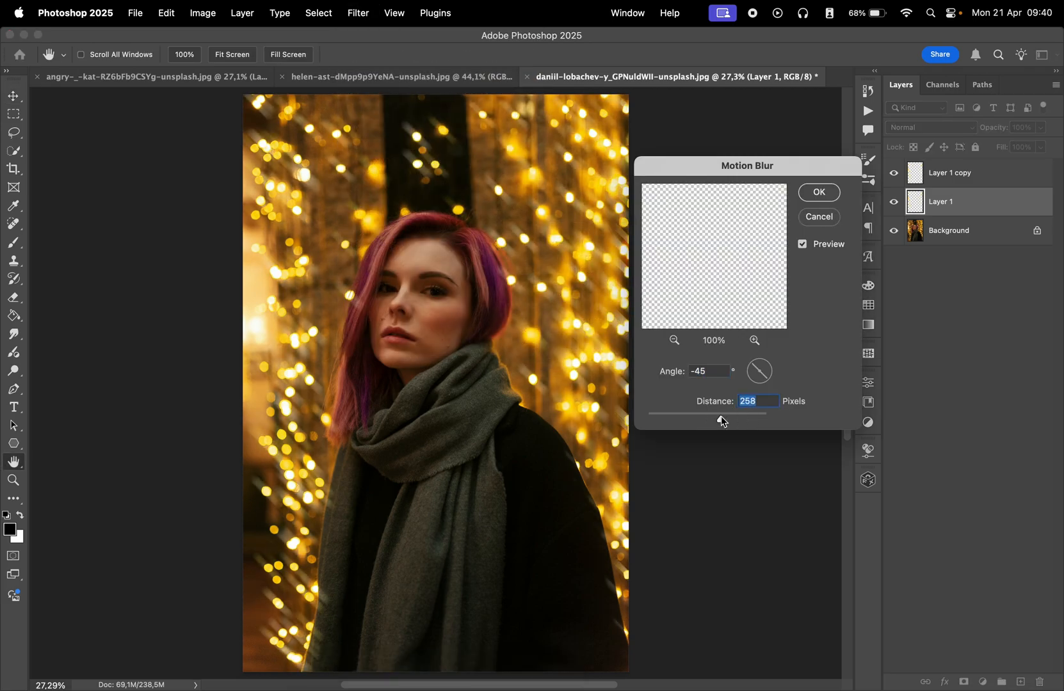
left_click_drag(720, 418, 730, 418)
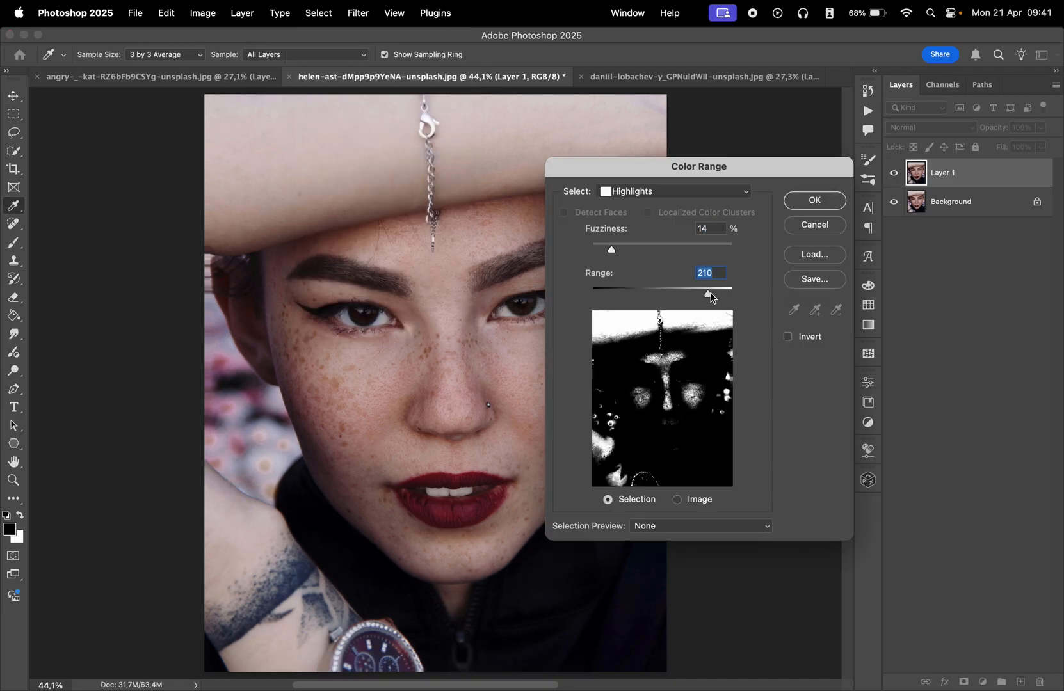
Select highlights at Range 193, copy them to a layer named Highlights and duplicate it
left_click_drag(709, 297, 698, 297)
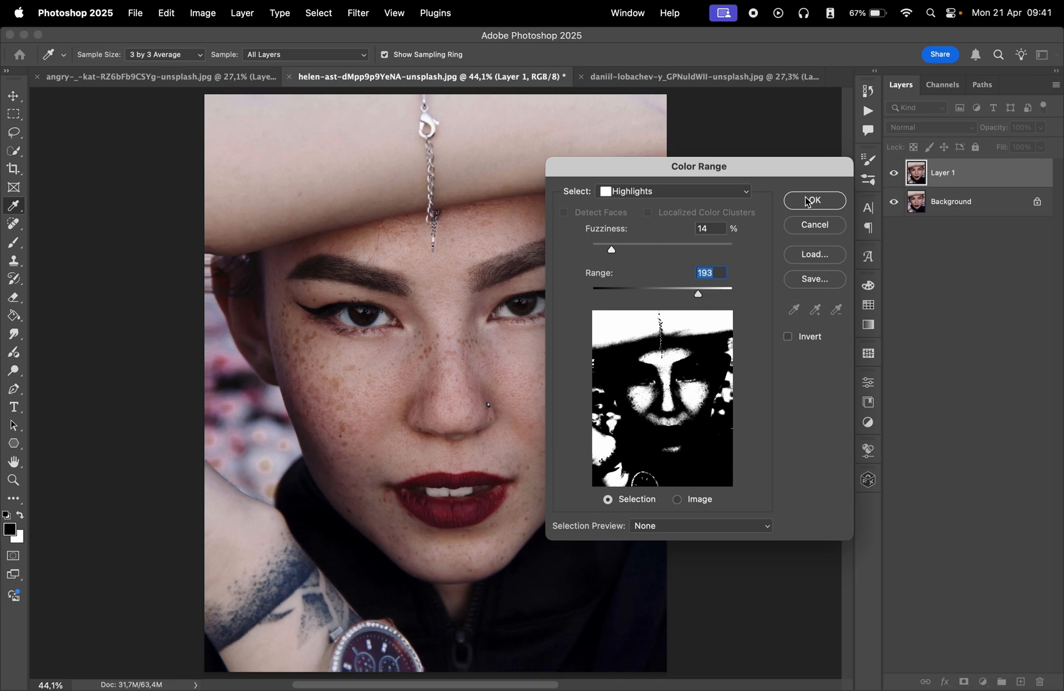
left_click(813, 200)
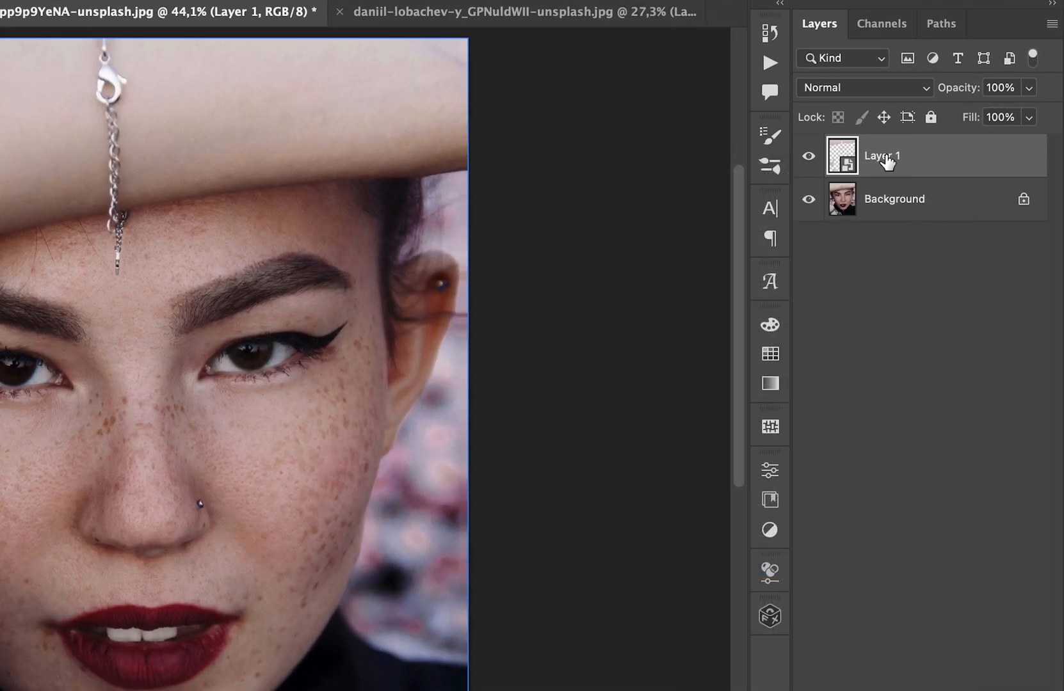
double_click(881, 156)
type("Highlights")
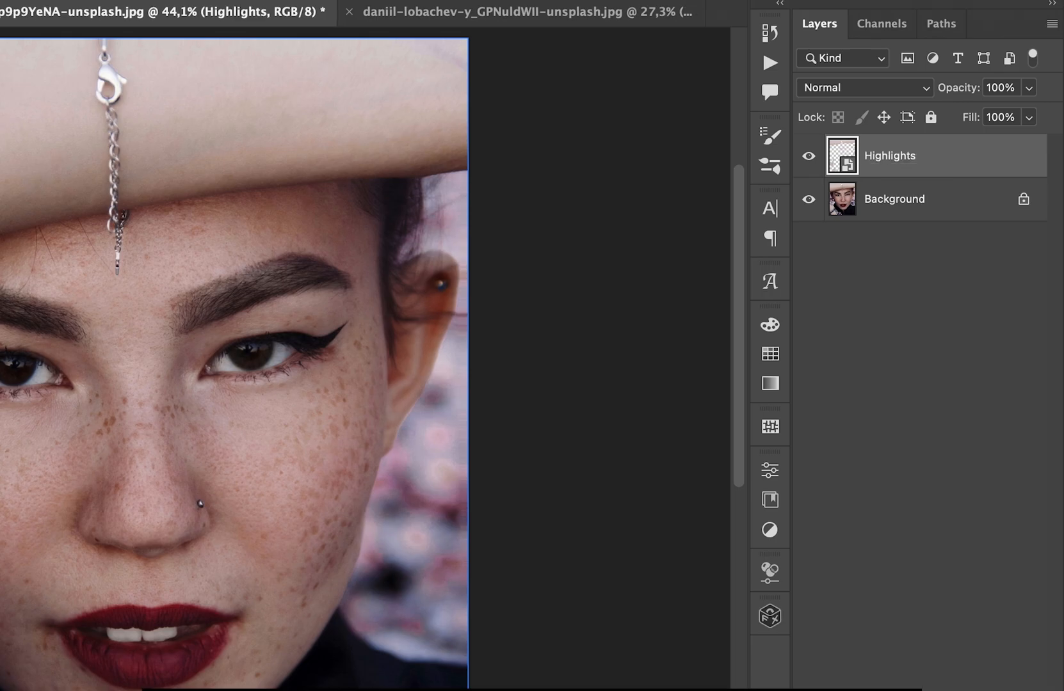
key("cmd+j")
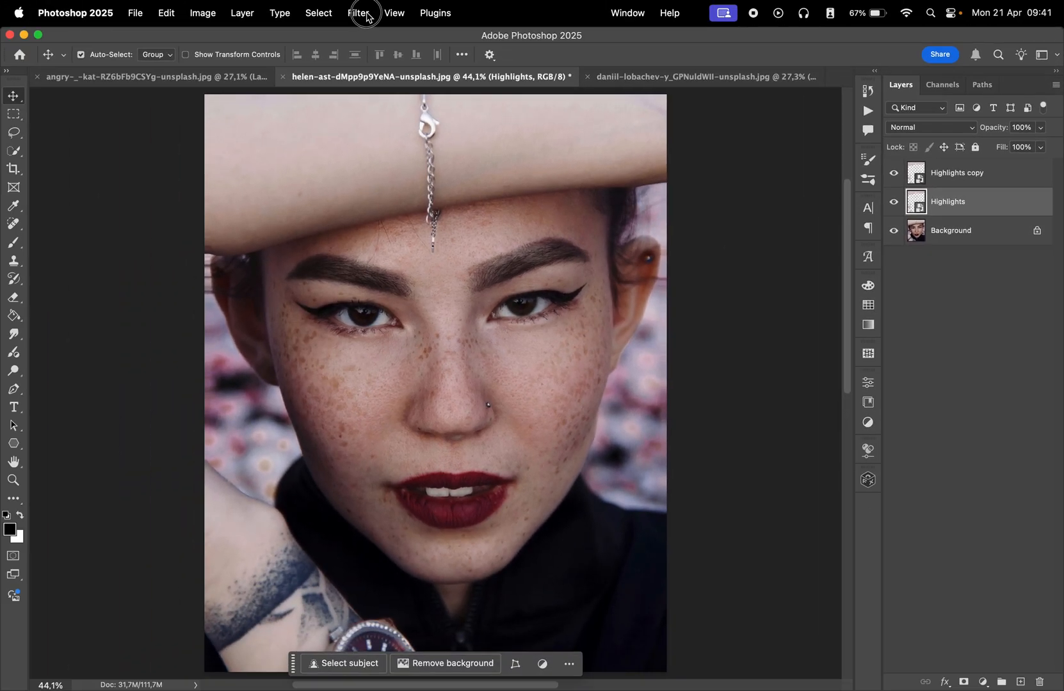
Motion-blur Highlights at 45° and give Highlights copy the copied filter at -45°
left_click(357, 13)
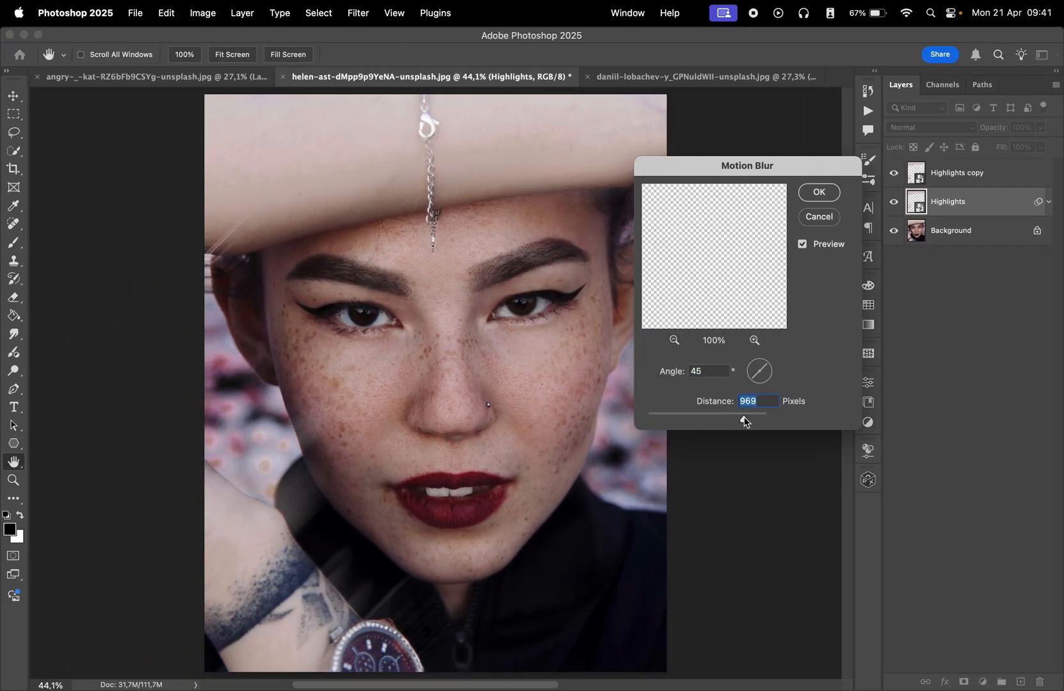
left_click(818, 192)
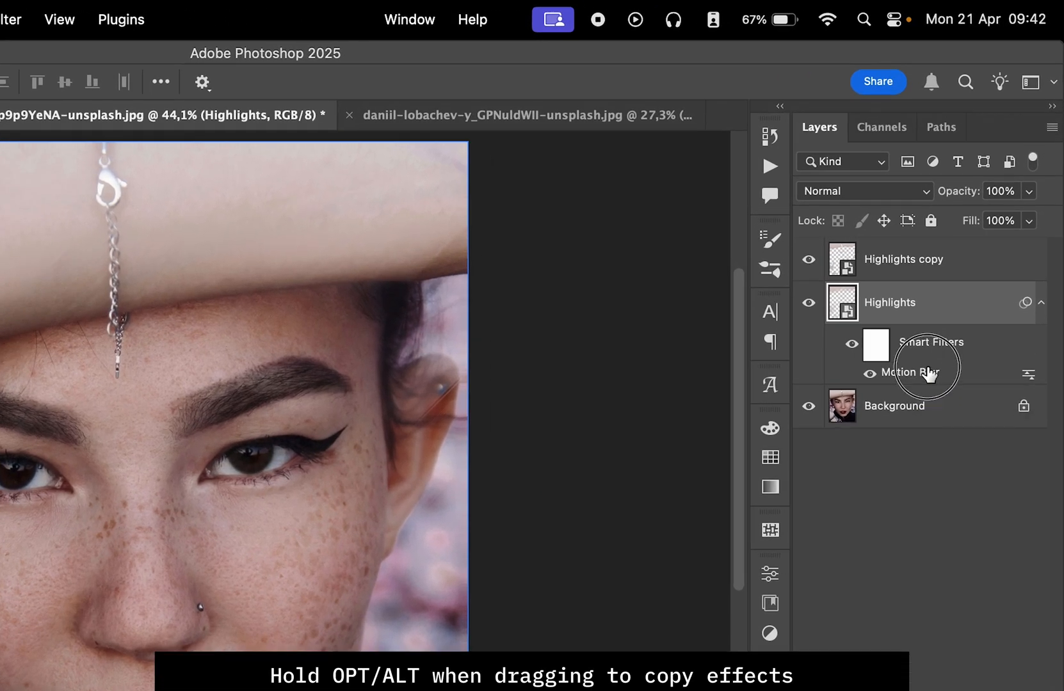
left_click(902, 259)
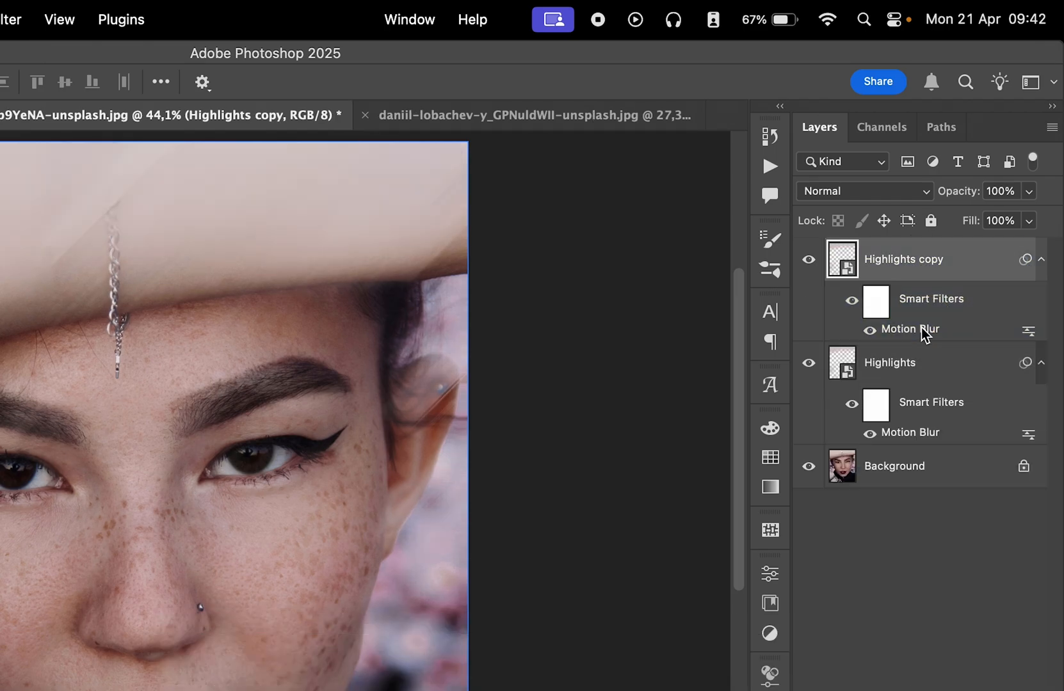
double_click(910, 329)
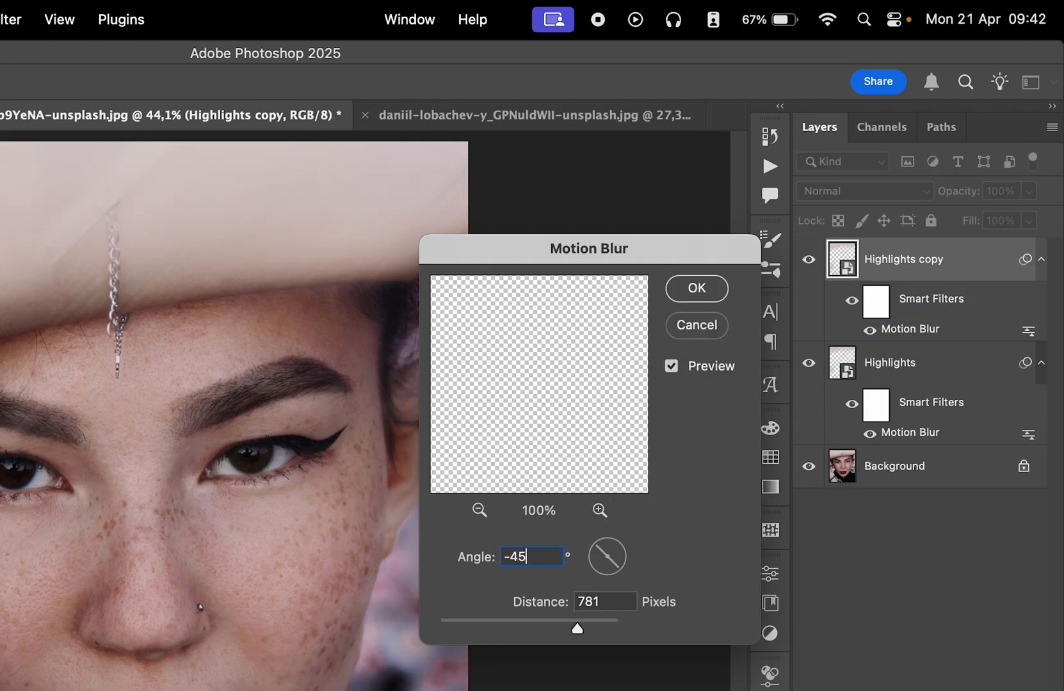
left_click(695, 288)
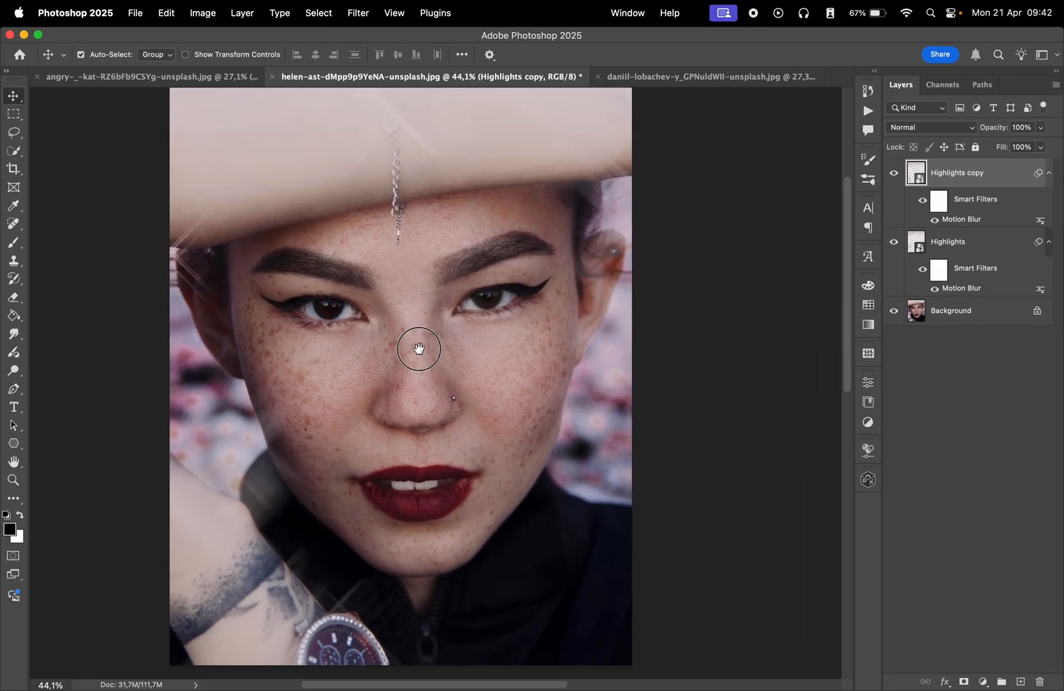
Set the streak layer's blend mode to Screen and select the Background layer
left_click(931, 127)
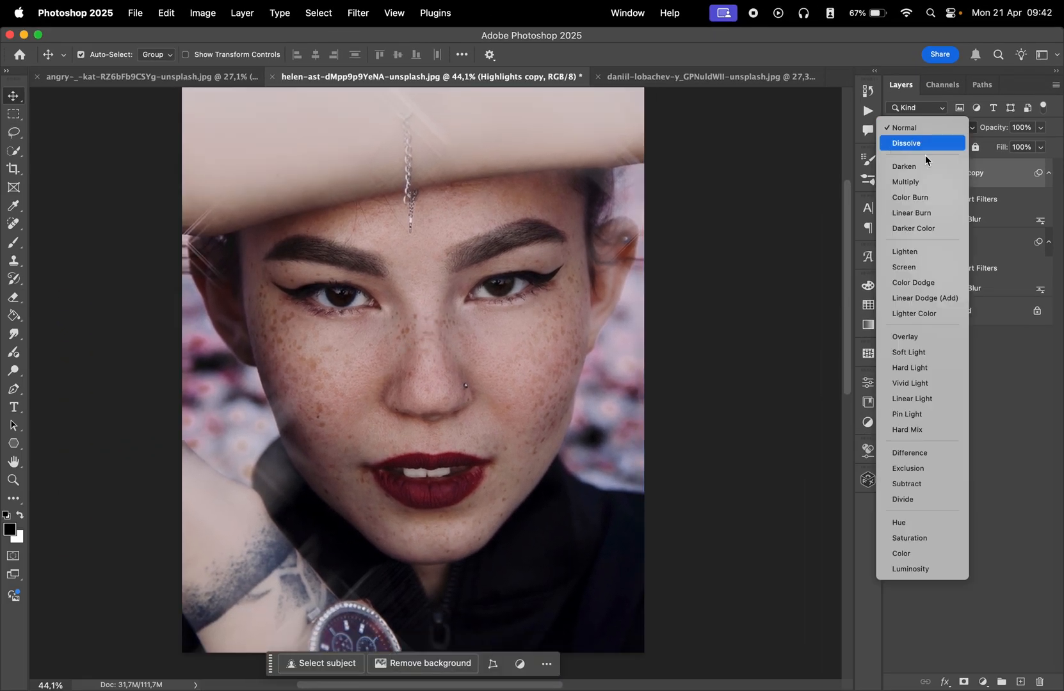
left_click(930, 127)
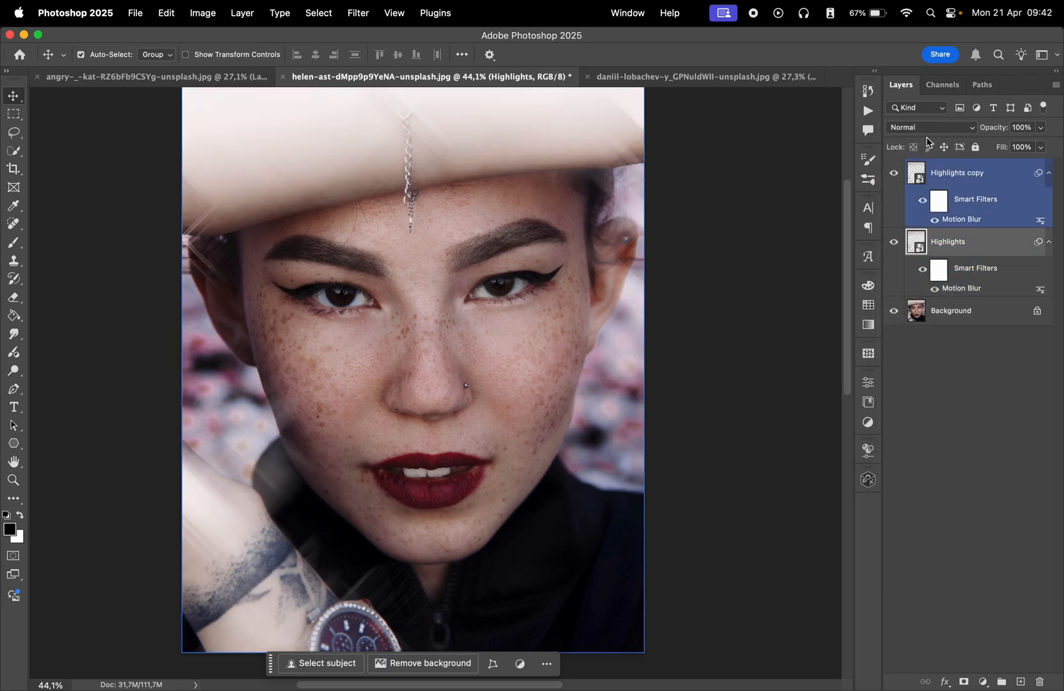
left_click(951, 311)
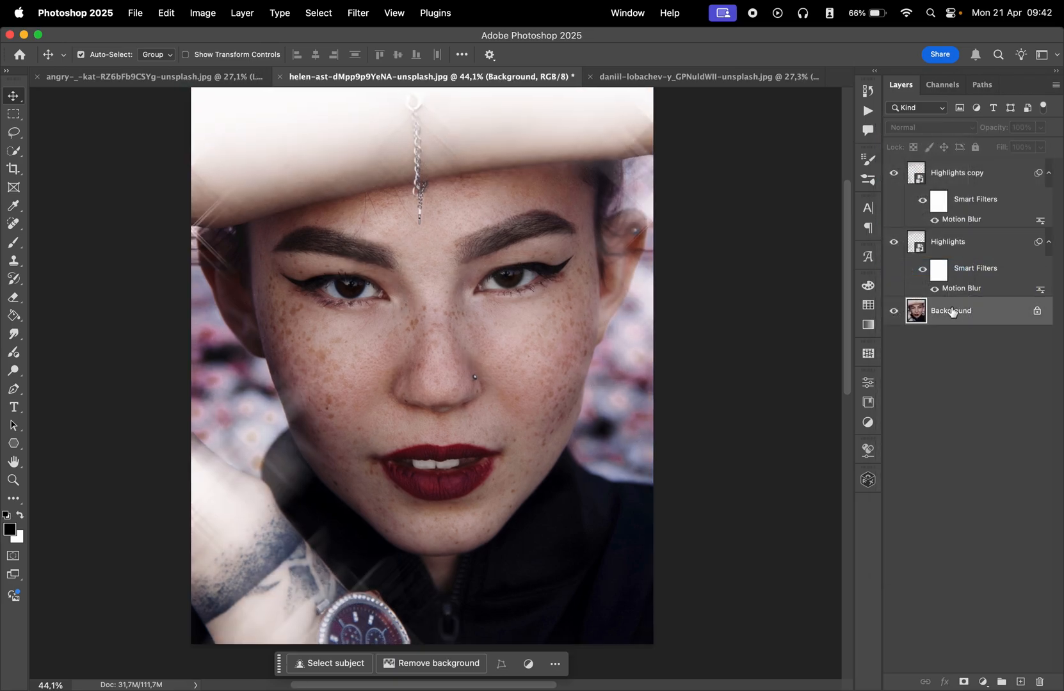
Duplicate the Background and convert the copy to a smart object
key("cmd+j")
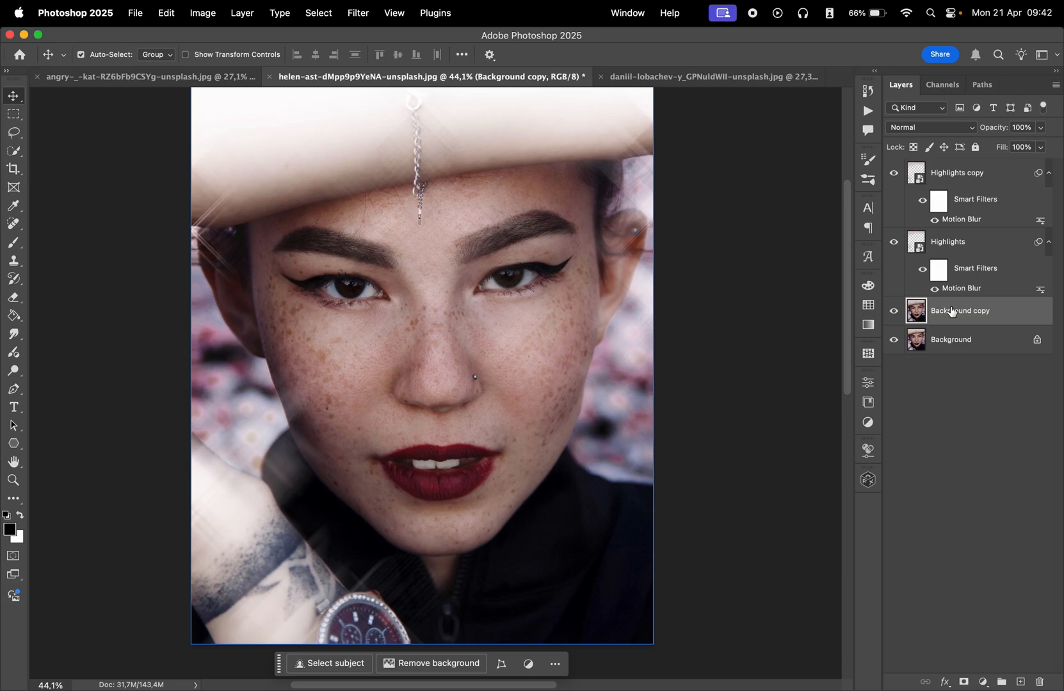
right_click(961, 311)
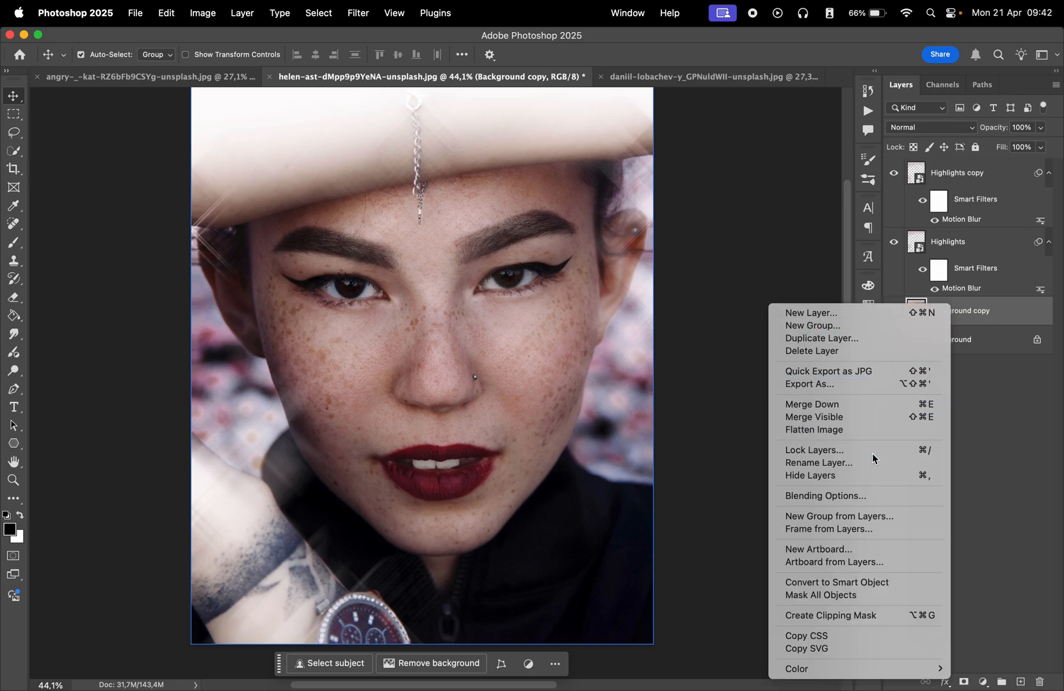
left_click(661, 302)
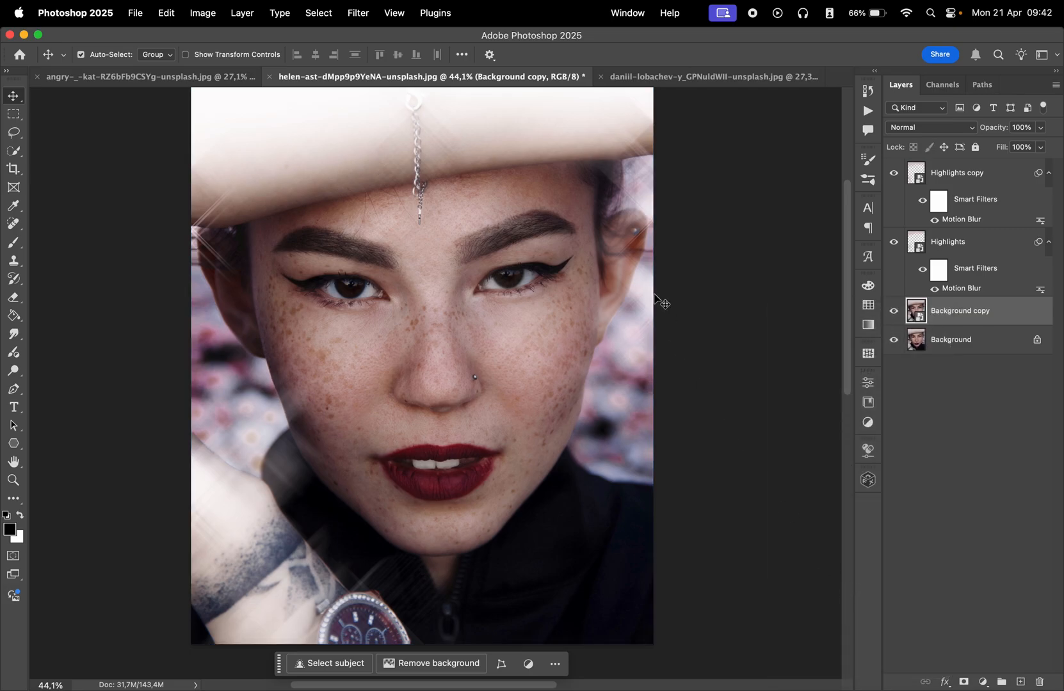
Apply Filter Gallery Diffuse Glow with graininess 9, glow amount 7, clear amount 16
left_click(358, 12)
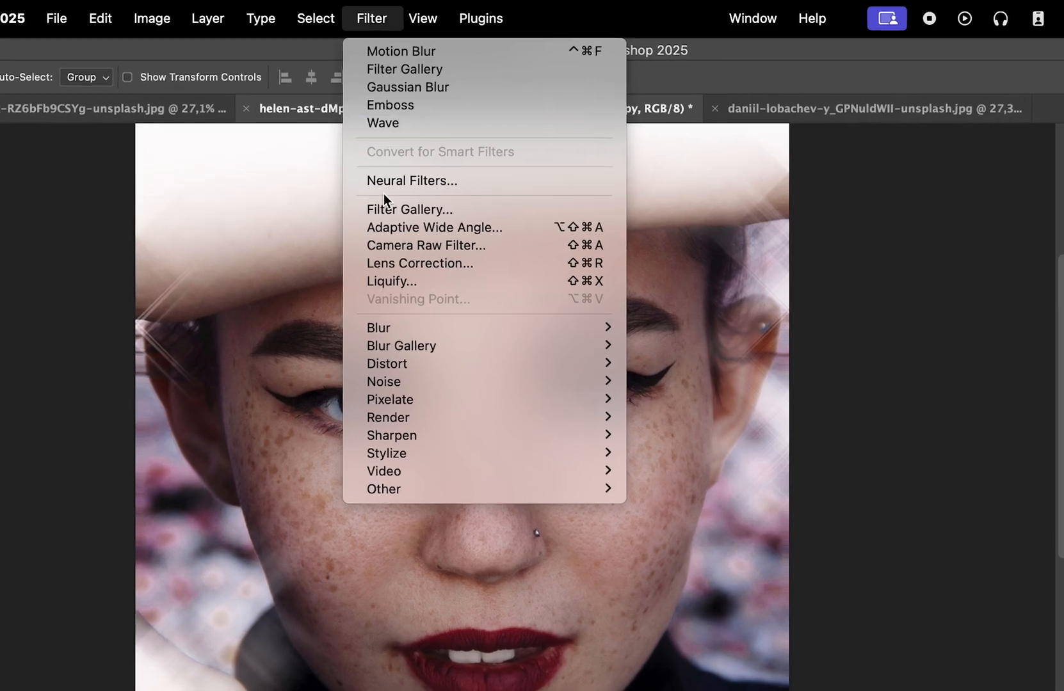
left_click(410, 208)
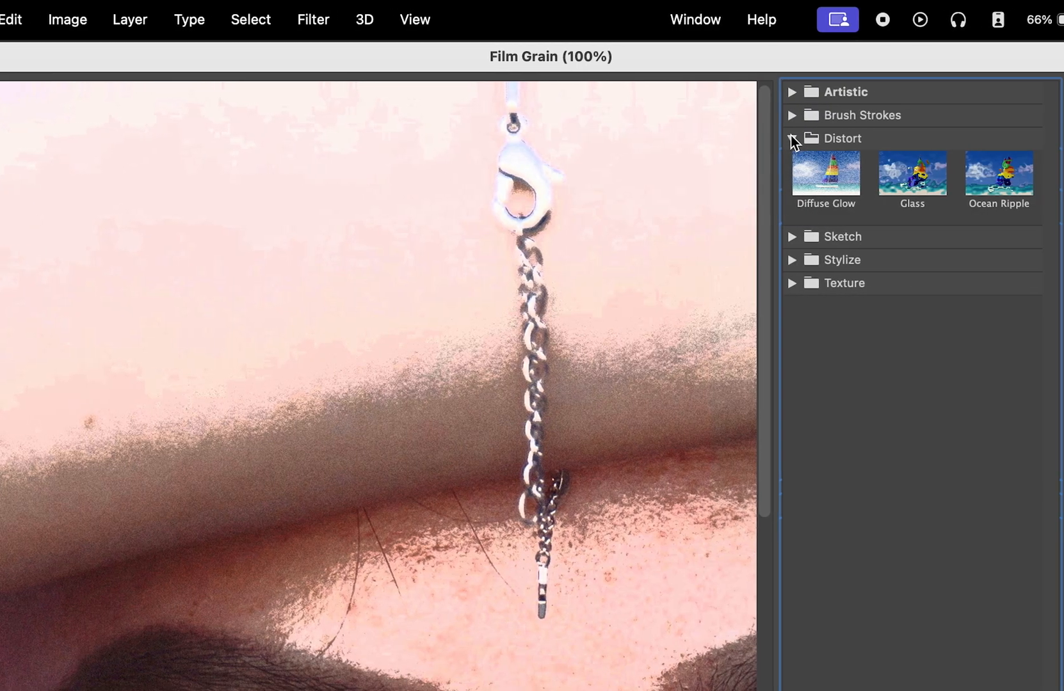
left_click(825, 171)
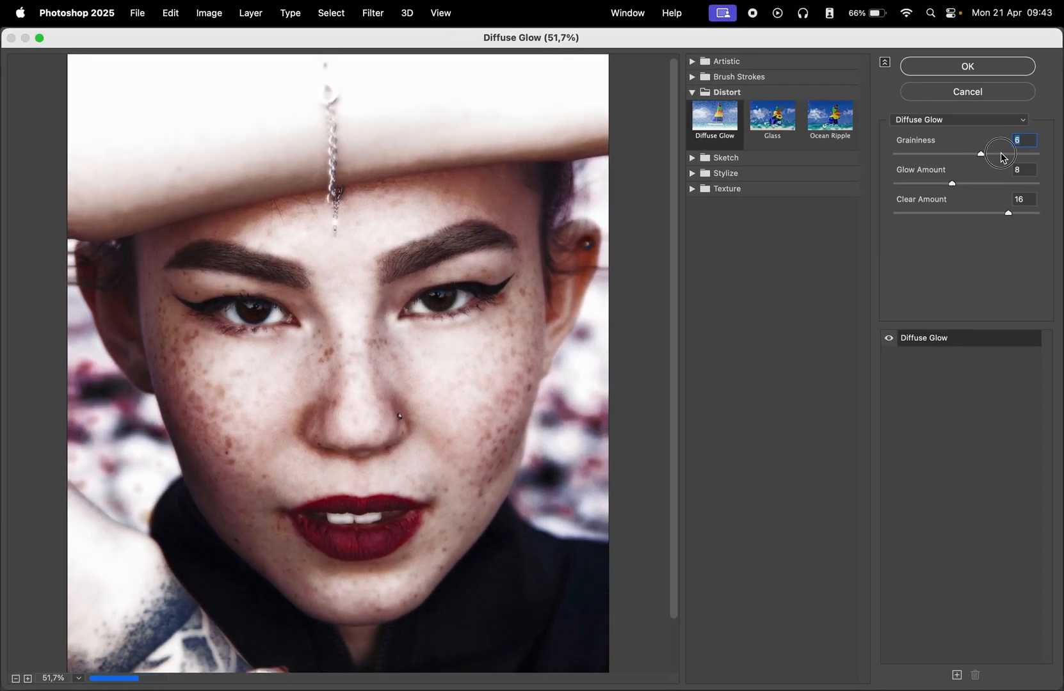
left_click_drag(1002, 211, 1015, 211)
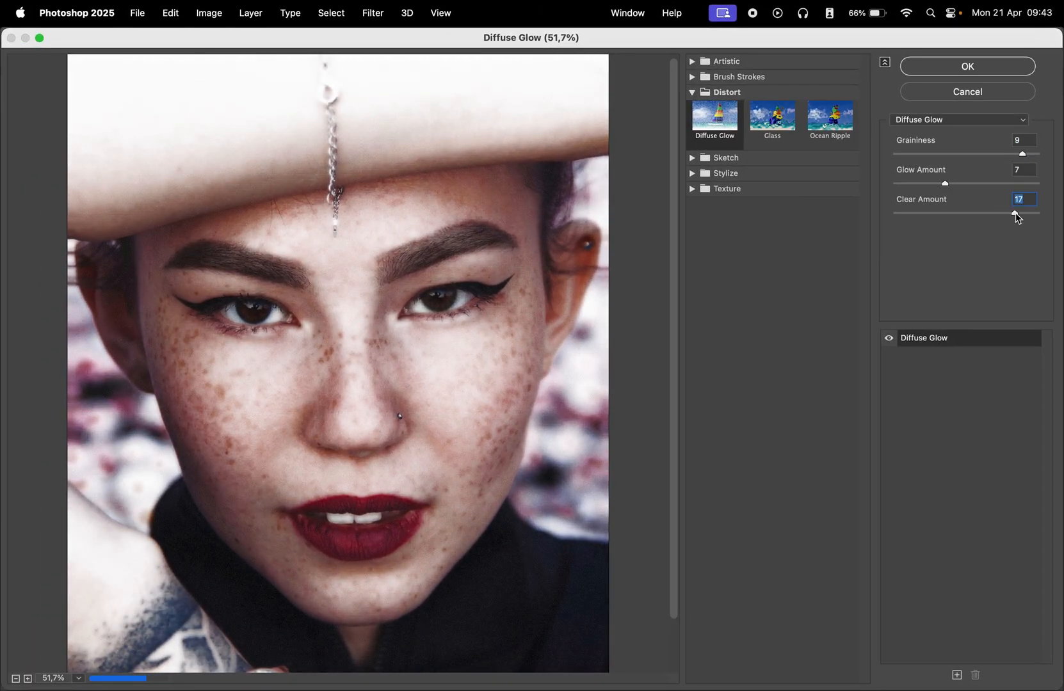
left_click_drag(1020, 213, 1000, 213)
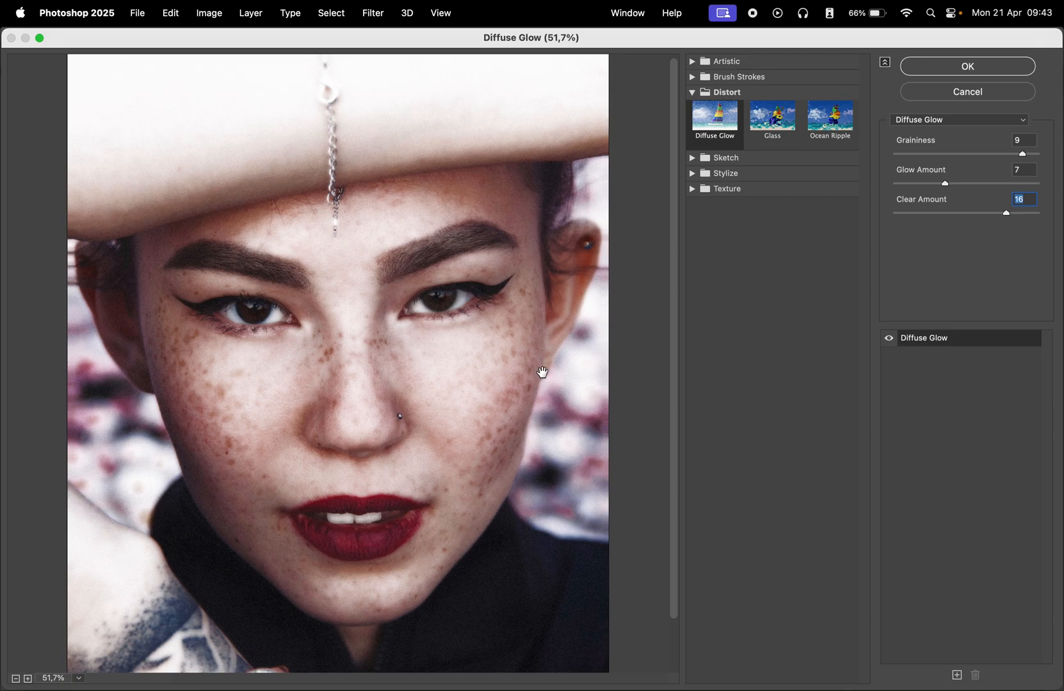
left_click(967, 67)
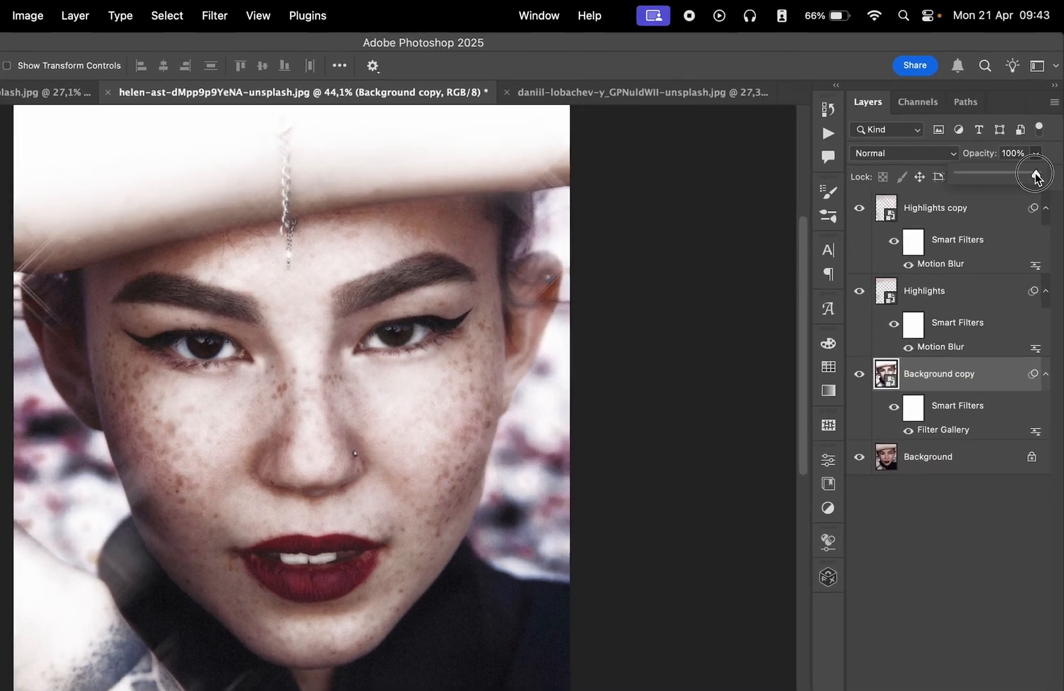
Lower the Background copy's opacity to 68%
left_click_drag(1027, 177, 1003, 218)
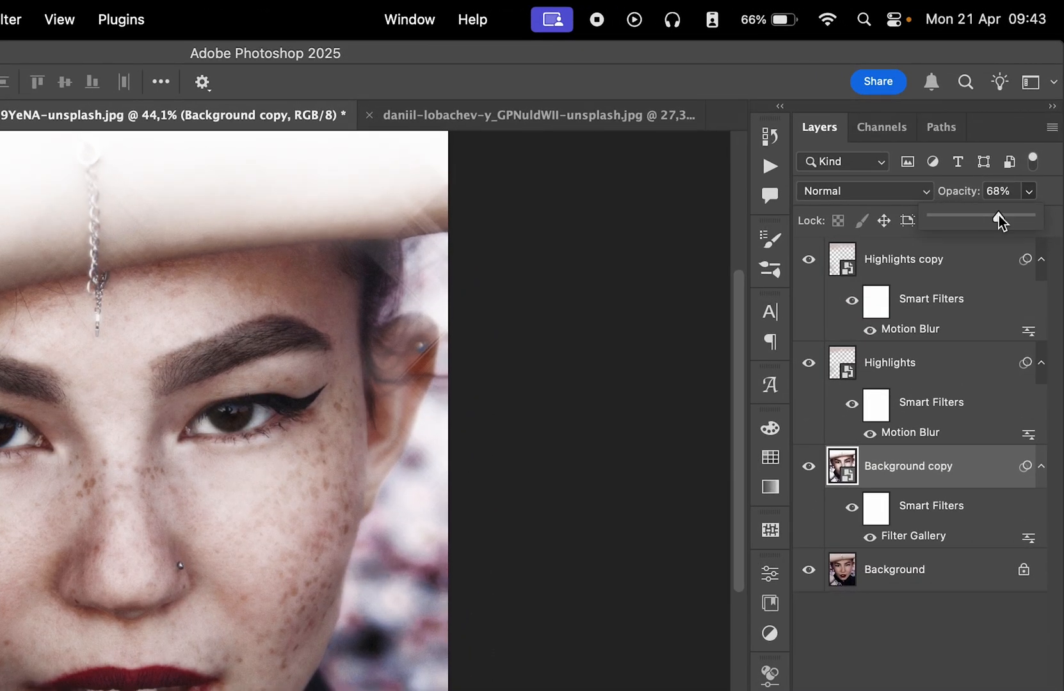
left_click_drag(983, 219, 1011, 219)
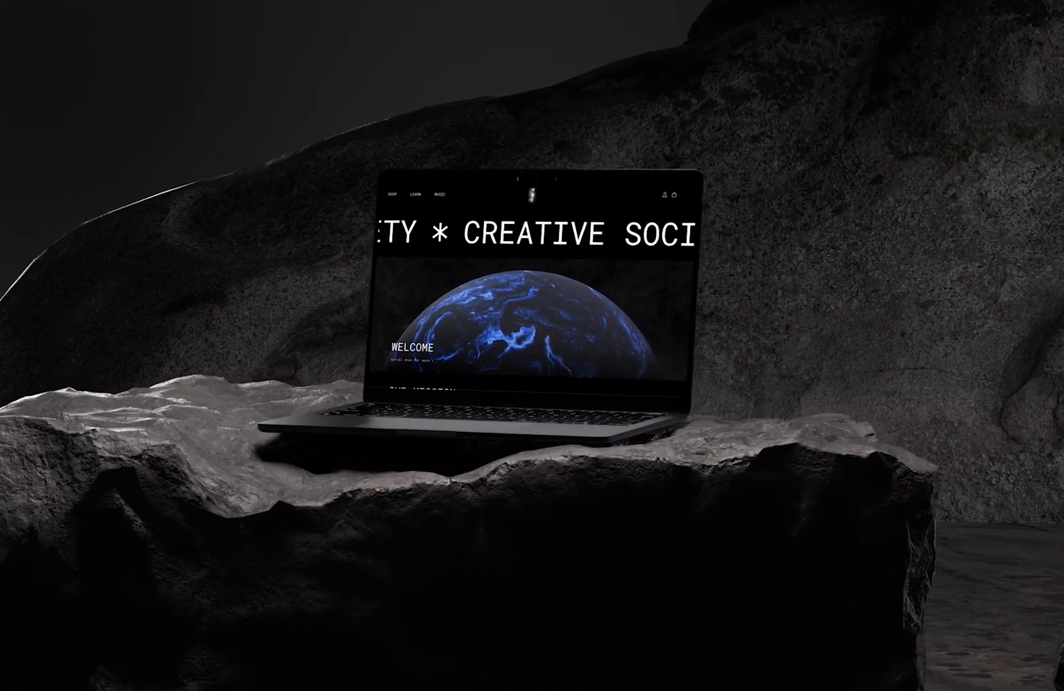
scroll("down", 3)
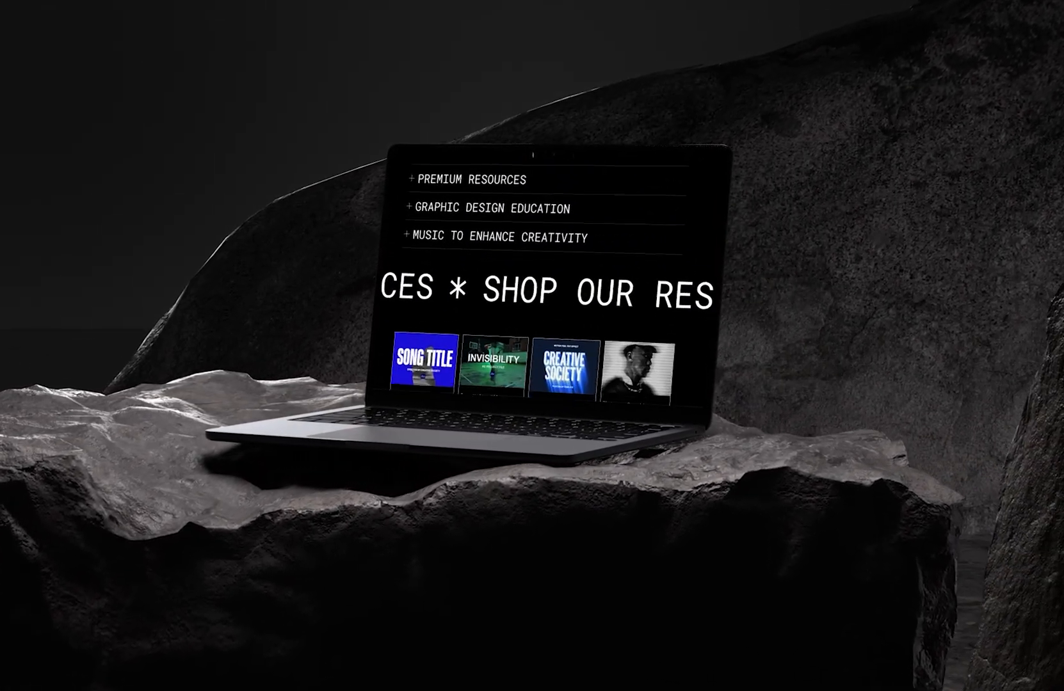